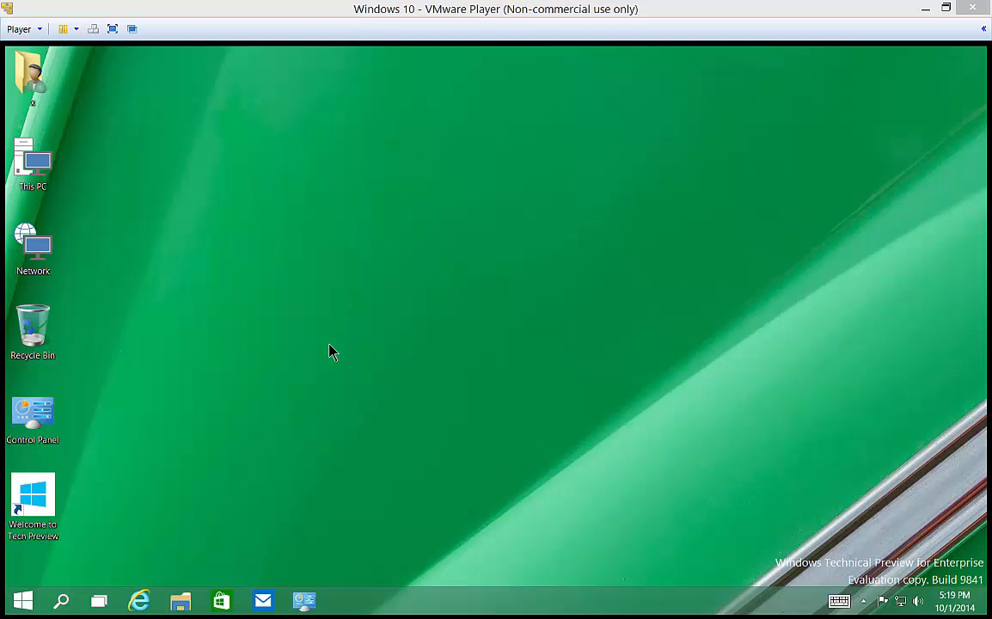
{"action": "mouse_move", "coordinate": [322, 350]}
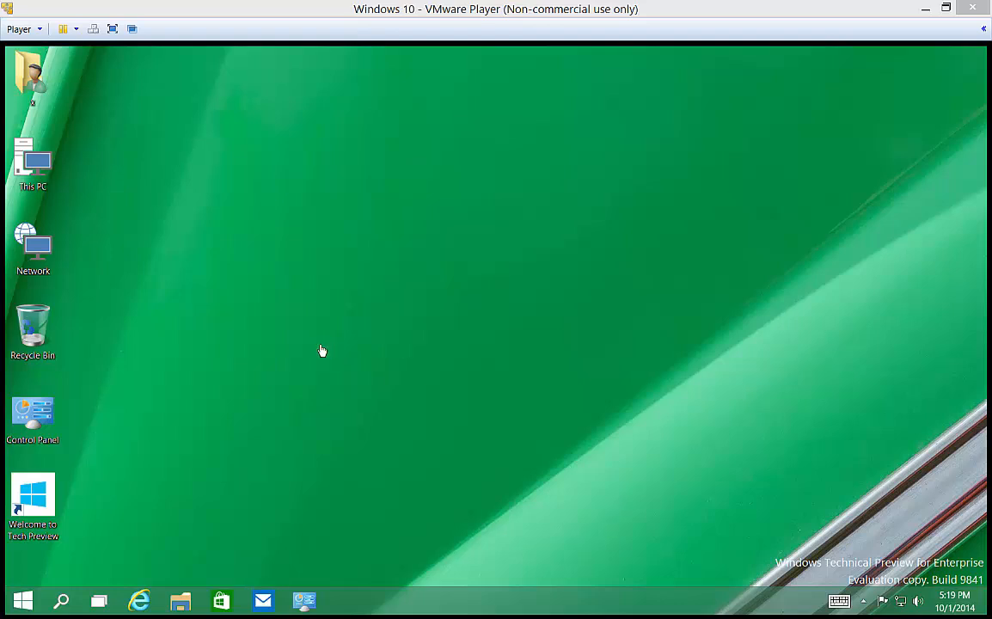
{"action": "mouse_move", "coordinate": [311, 388]}
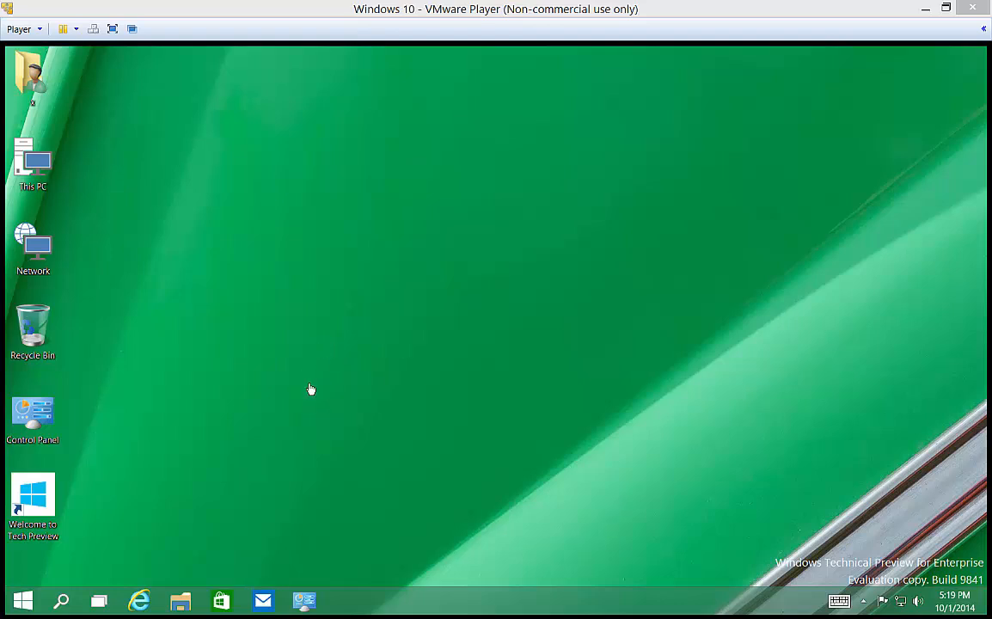
{"action": "mouse_move", "coordinate": [202, 428]}
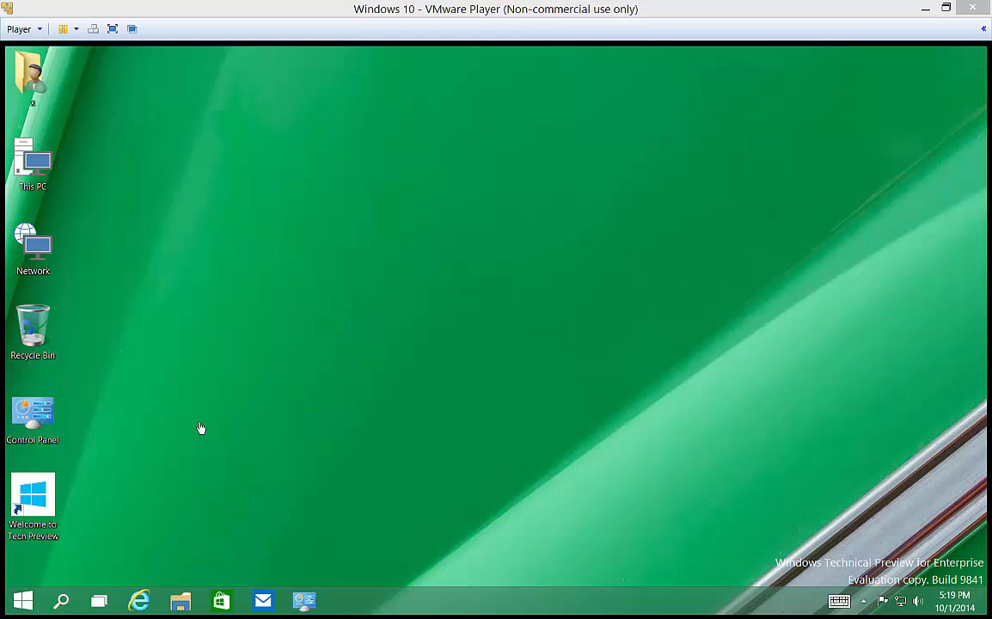
{"action": "mouse_move", "coordinate": [174, 434]}
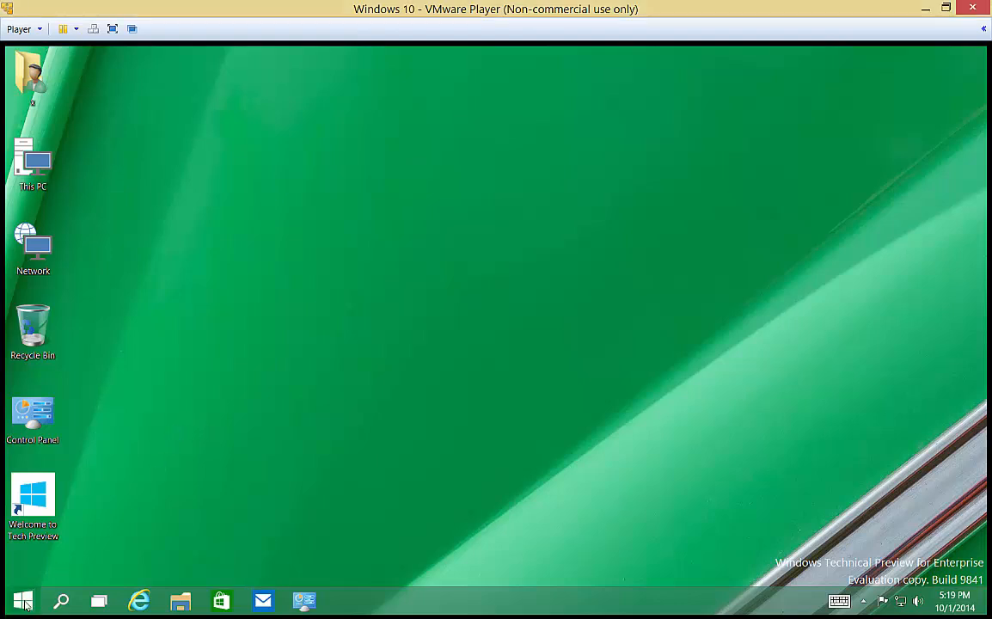
Change Kid's user type to Child under Other users in PC settings
{"action": "left_click", "coordinate": [22, 600]}
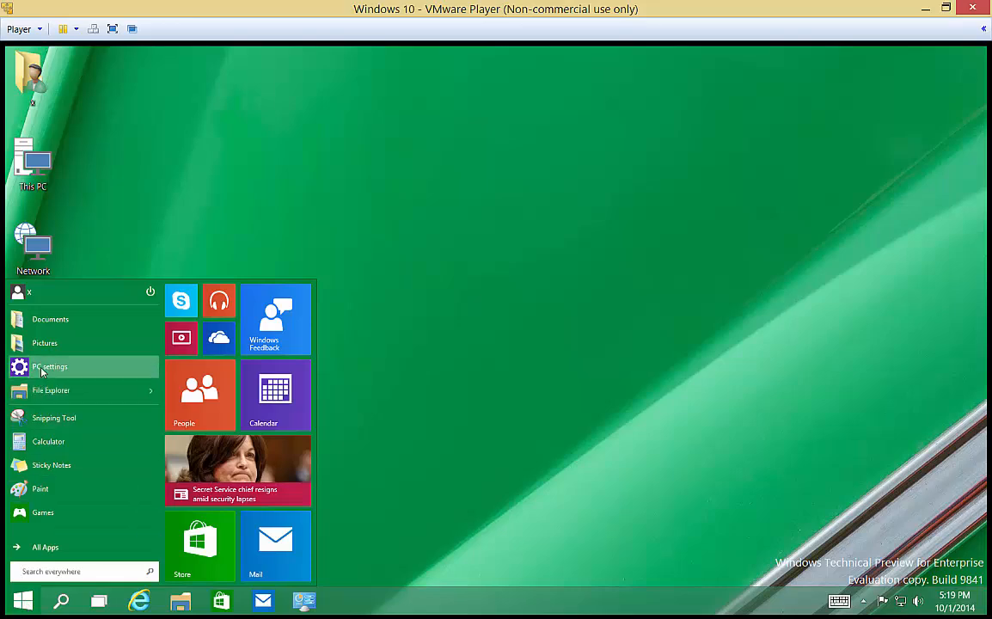
{"action": "left_click", "coordinate": [49, 367]}
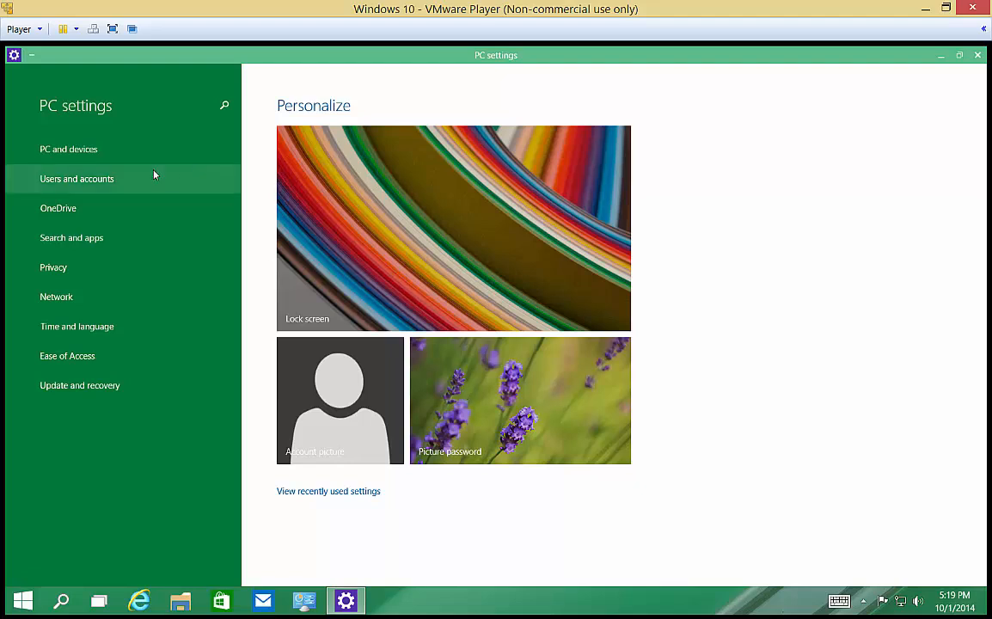
{"action": "left_click", "coordinate": [77, 179]}
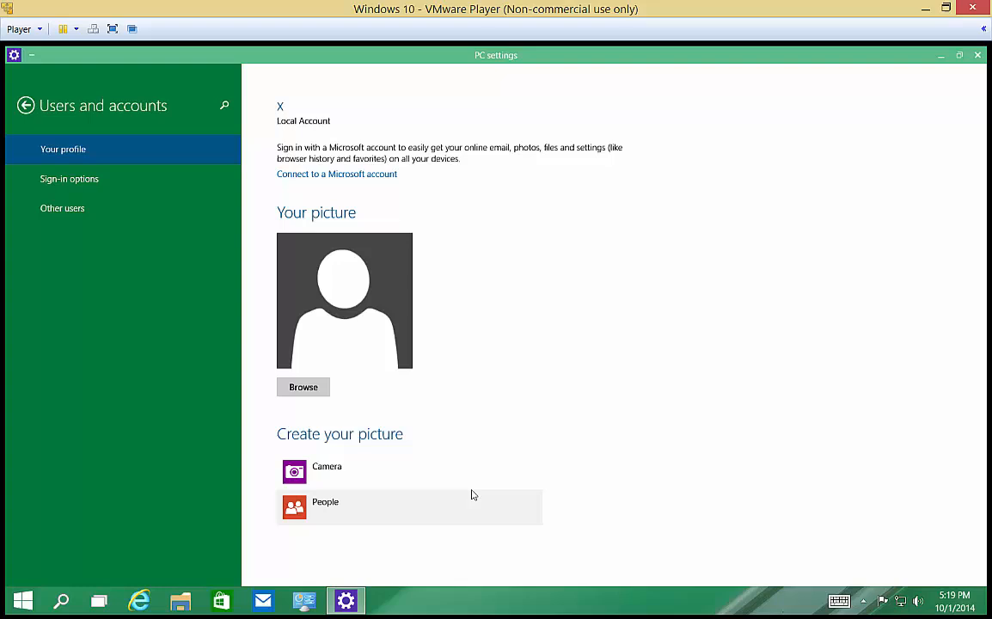
{"action": "mouse_move", "coordinate": [305, 122]}
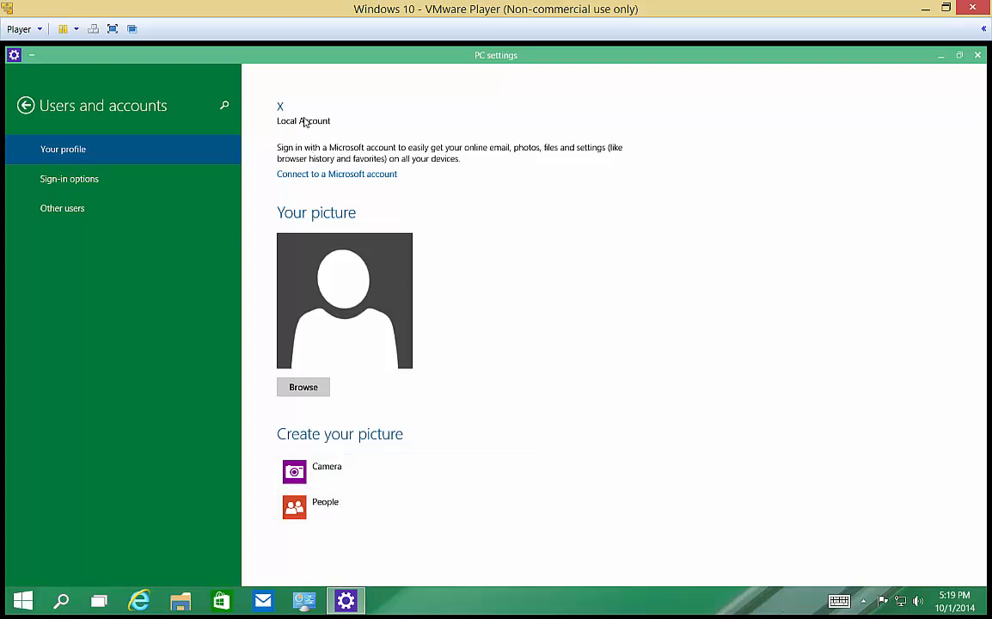
{"action": "mouse_move", "coordinate": [457, 312]}
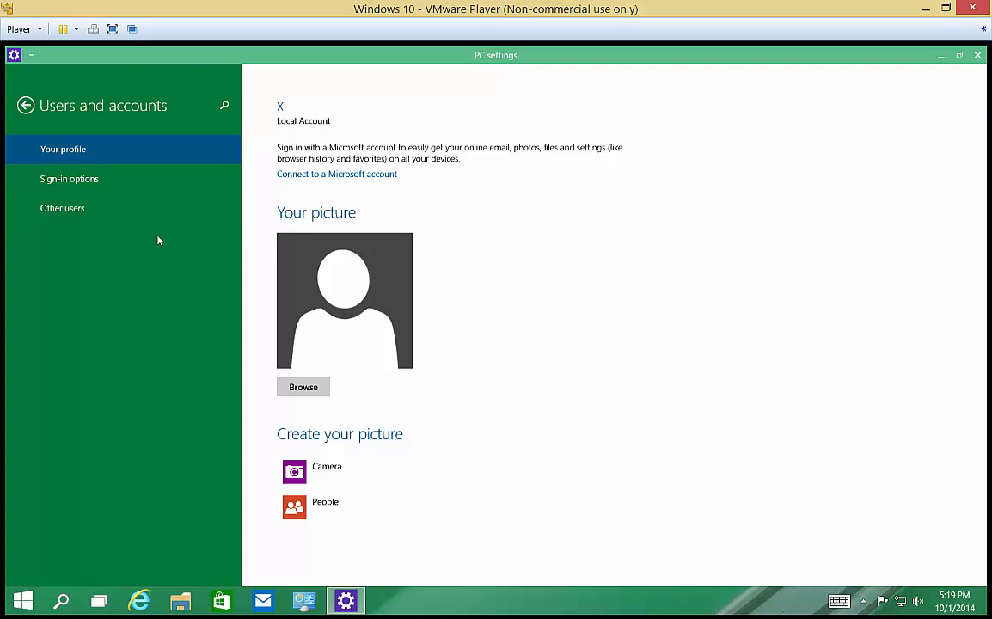
{"action": "left_click", "coordinate": [62, 208]}
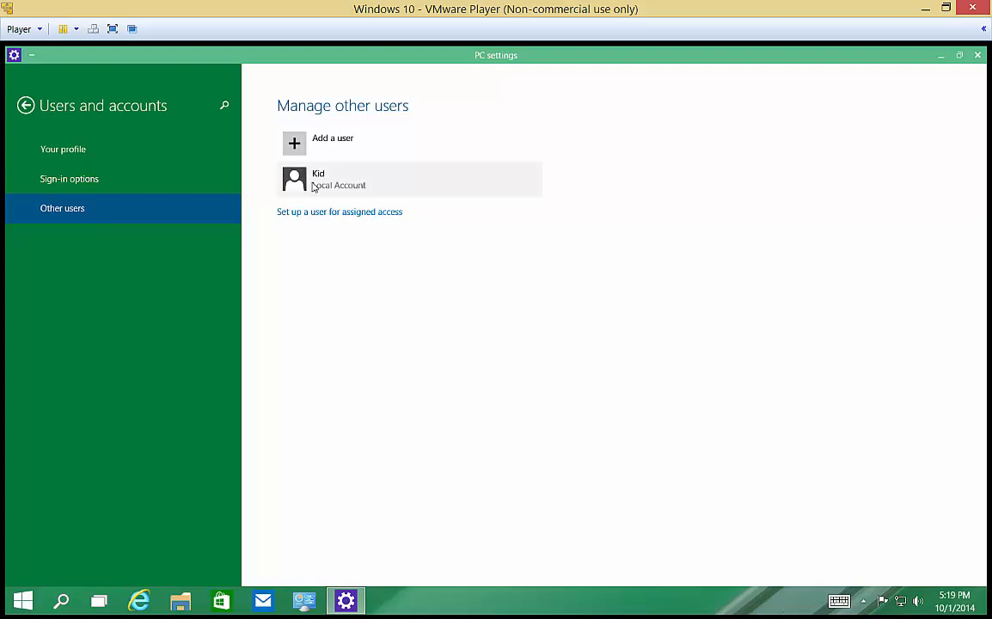
{"action": "mouse_move", "coordinate": [334, 185]}
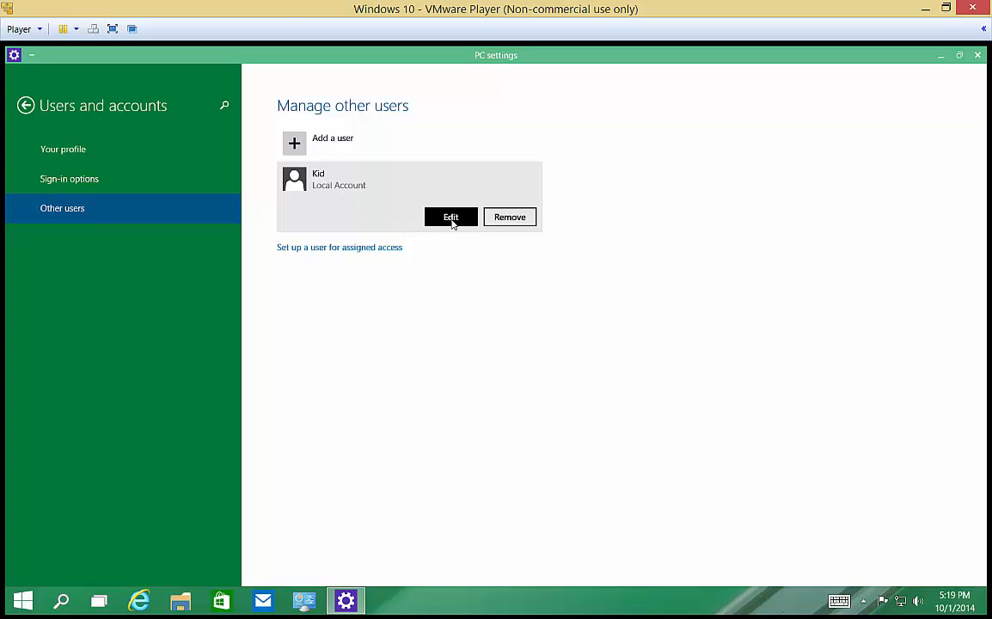
{"action": "left_click", "coordinate": [451, 217]}
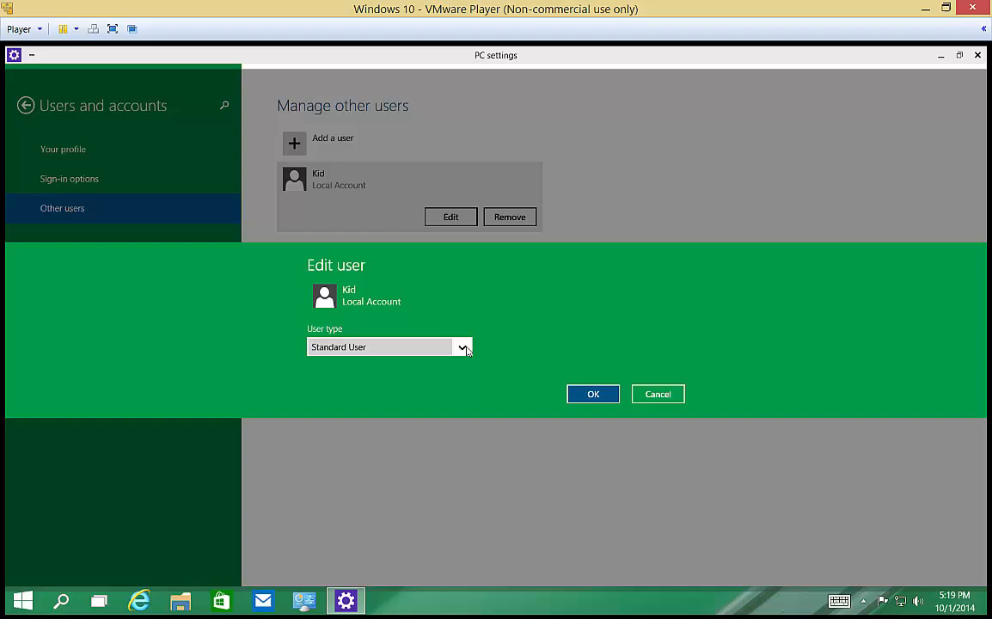
{"action": "left_click", "coordinate": [389, 347]}
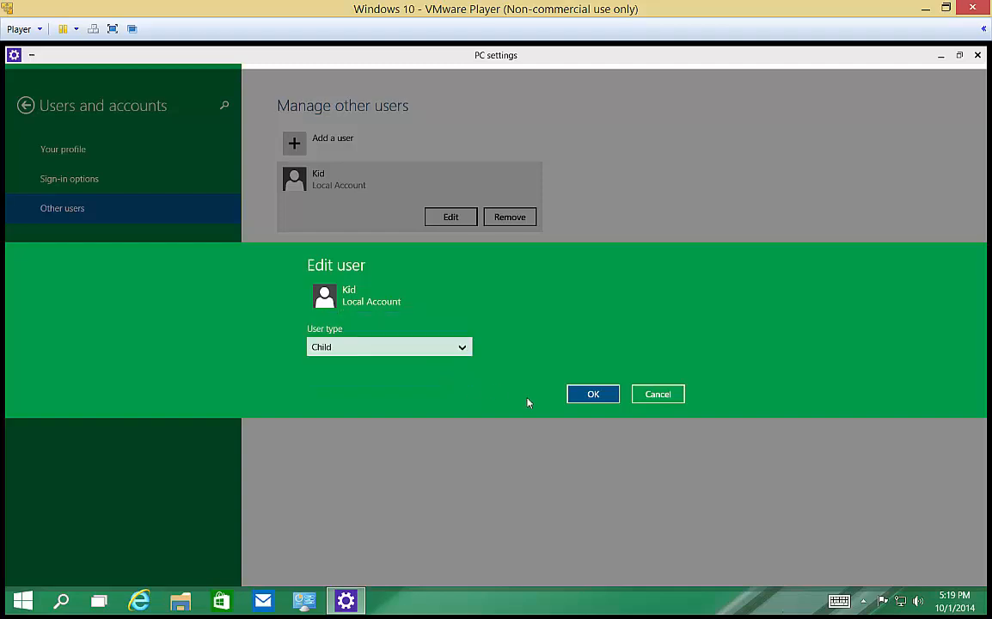
{"action": "left_click", "coordinate": [593, 394]}
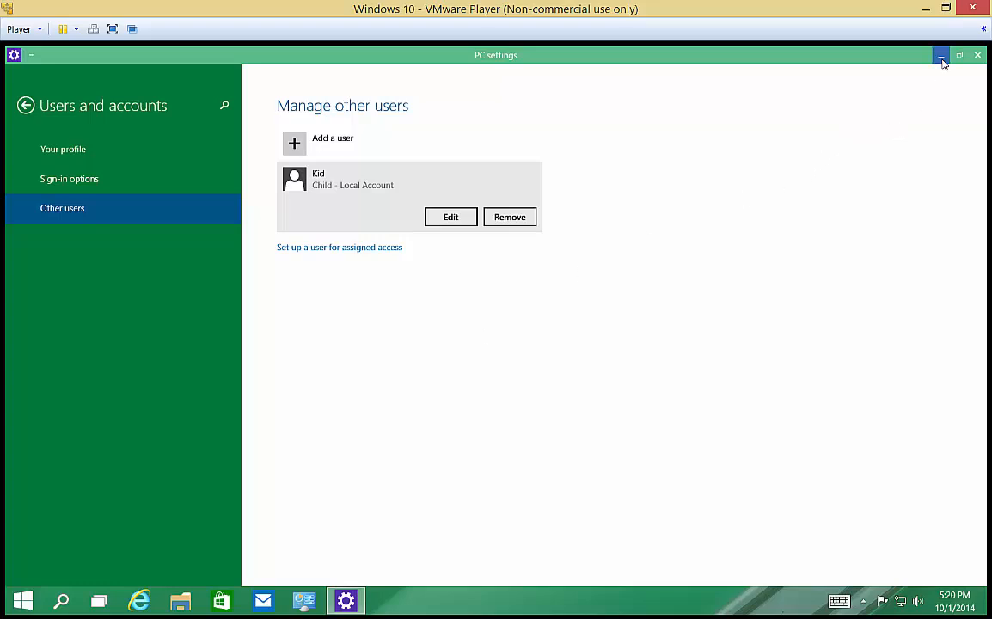
Minimize PC settings and open Kid's Family Safety settings from the desktop Control Panel
{"action": "left_click", "coordinate": [940, 55]}
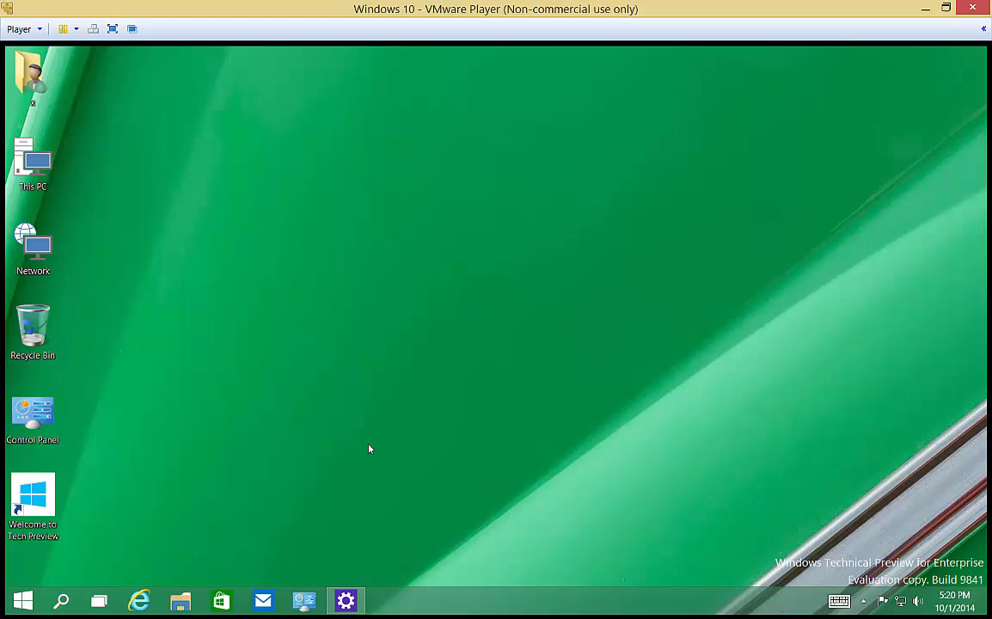
{"action": "double_click", "coordinate": [32, 417]}
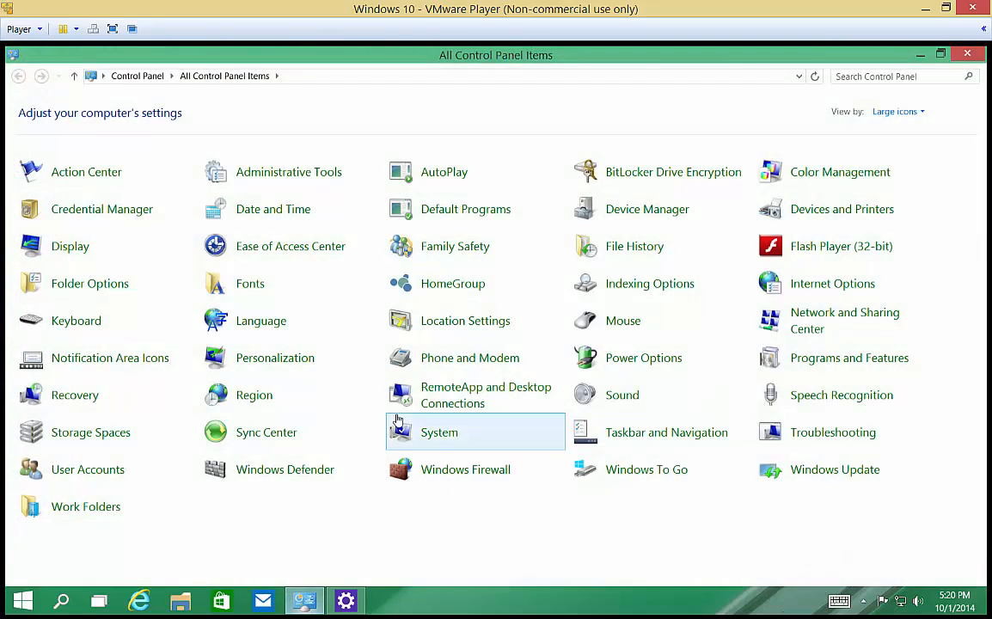
{"action": "mouse_move", "coordinate": [454, 246]}
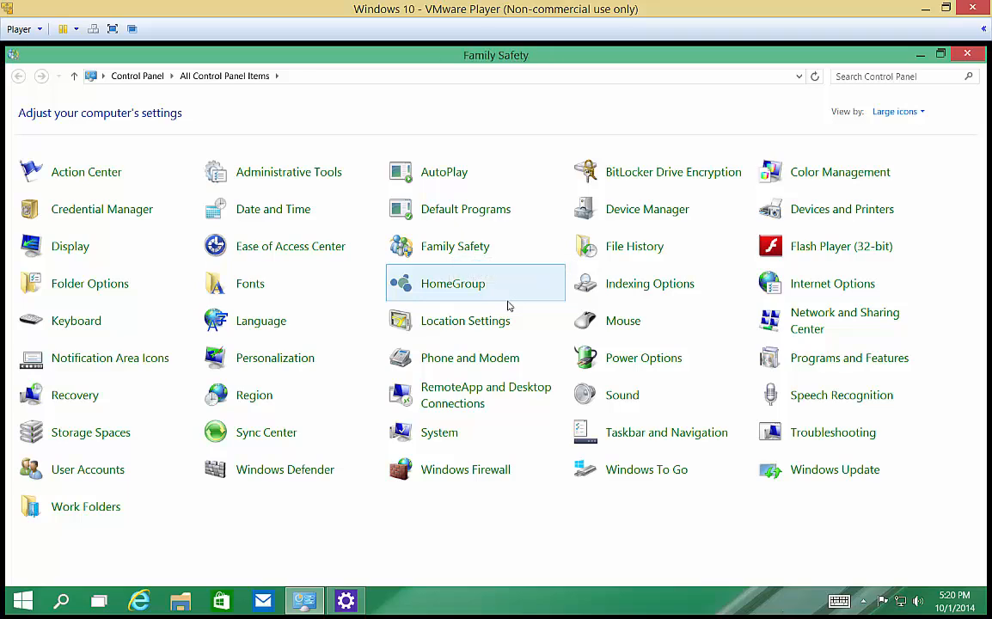
{"action": "left_click", "coordinate": [454, 247]}
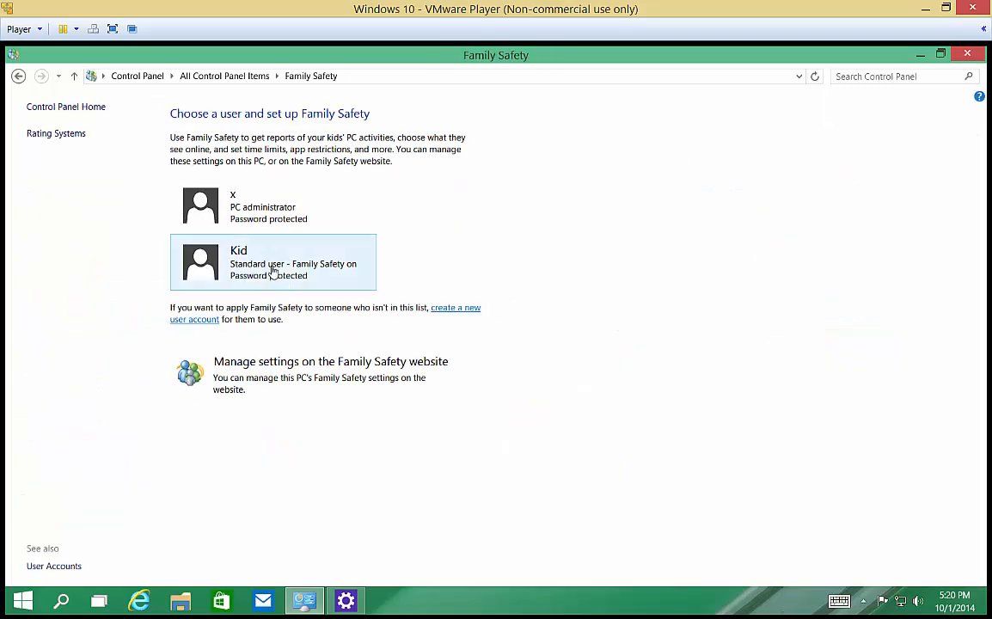
{"action": "left_click", "coordinate": [273, 262]}
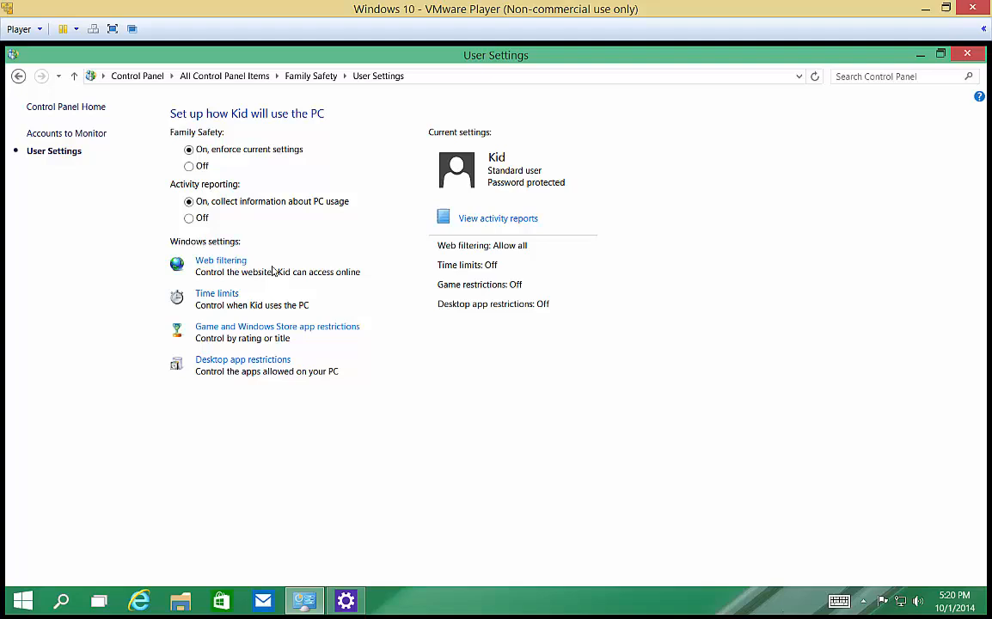
{"action": "mouse_move", "coordinate": [349, 220]}
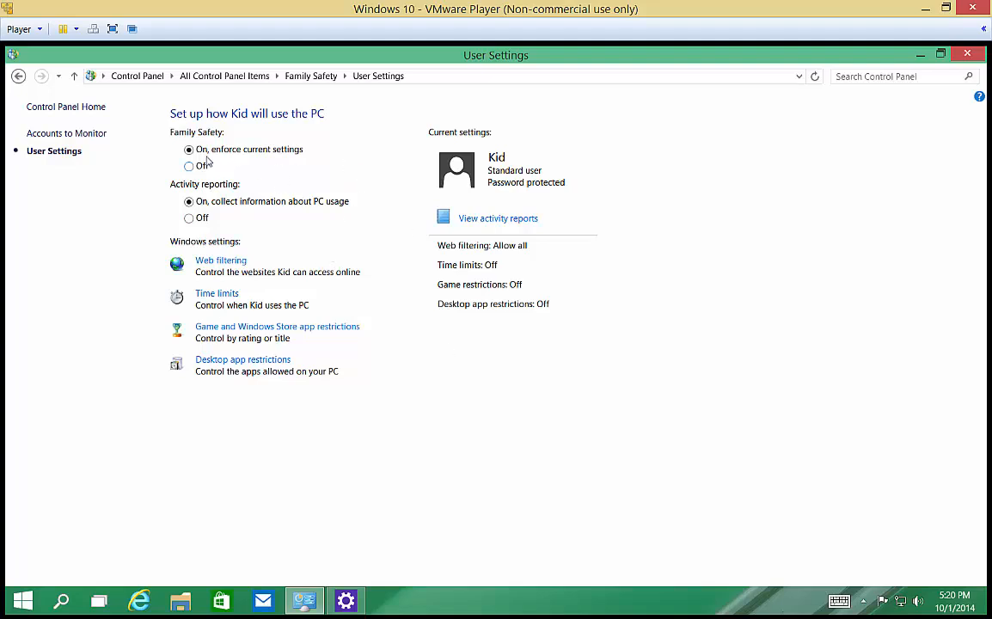
{"action": "mouse_move", "coordinate": [268, 158]}
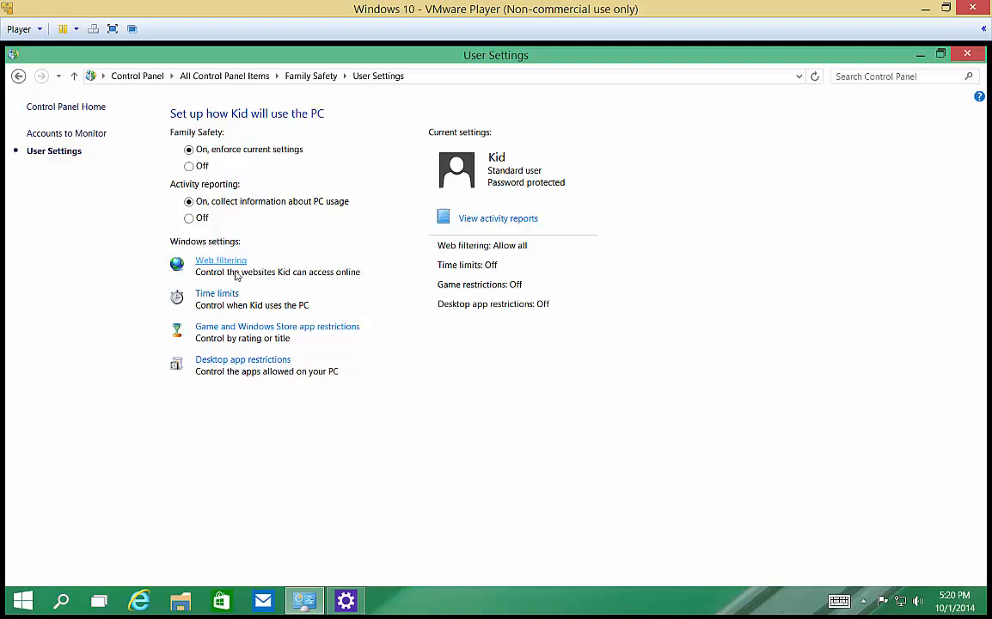
Limit Kid to allowed websites at the 'Designed for children' level, with file downloads blocked
{"action": "left_click", "coordinate": [221, 260]}
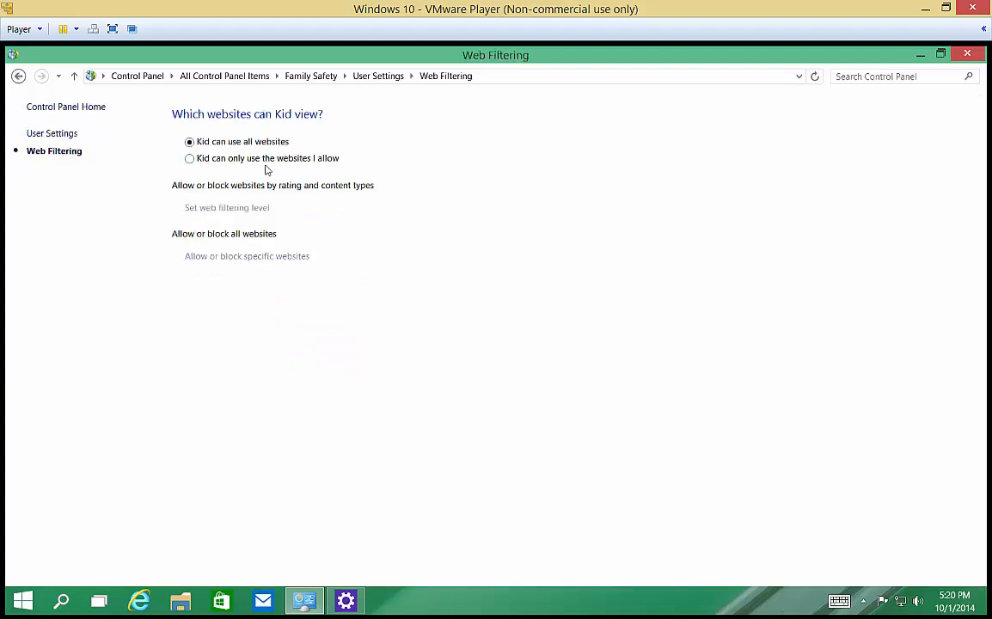
{"action": "left_click", "coordinate": [189, 158]}
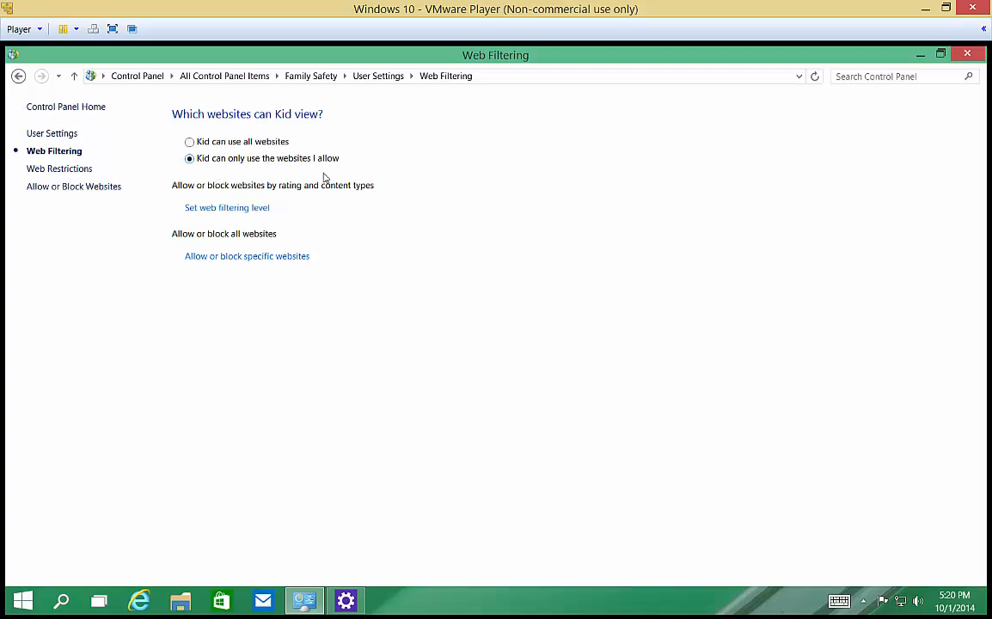
{"action": "mouse_move", "coordinate": [243, 213]}
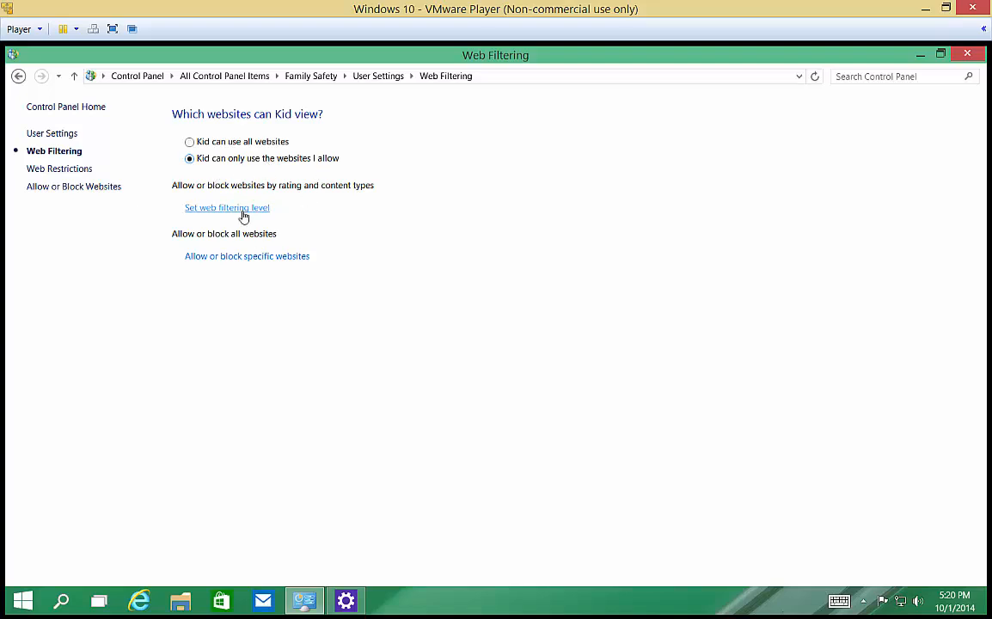
{"action": "mouse_move", "coordinate": [351, 249]}
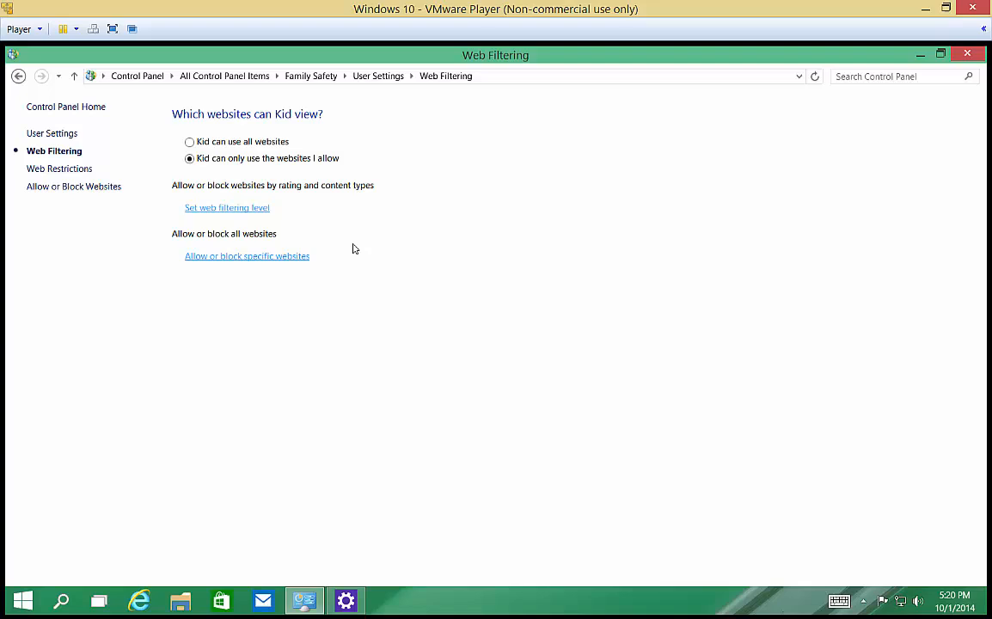
{"action": "left_click", "coordinate": [59, 169]}
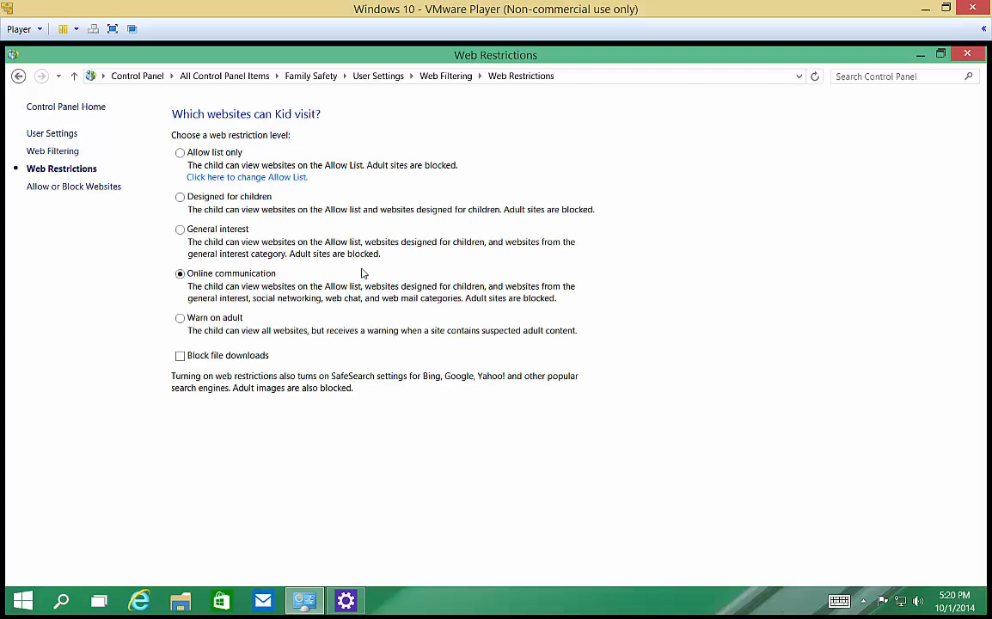
{"action": "left_click", "coordinate": [180, 196]}
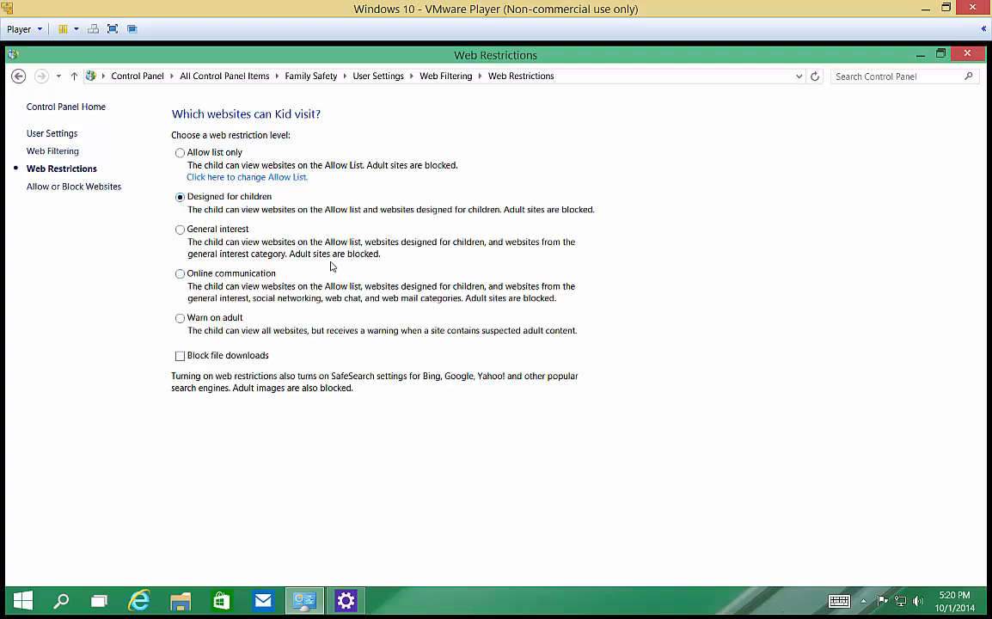
{"action": "mouse_move", "coordinate": [342, 324]}
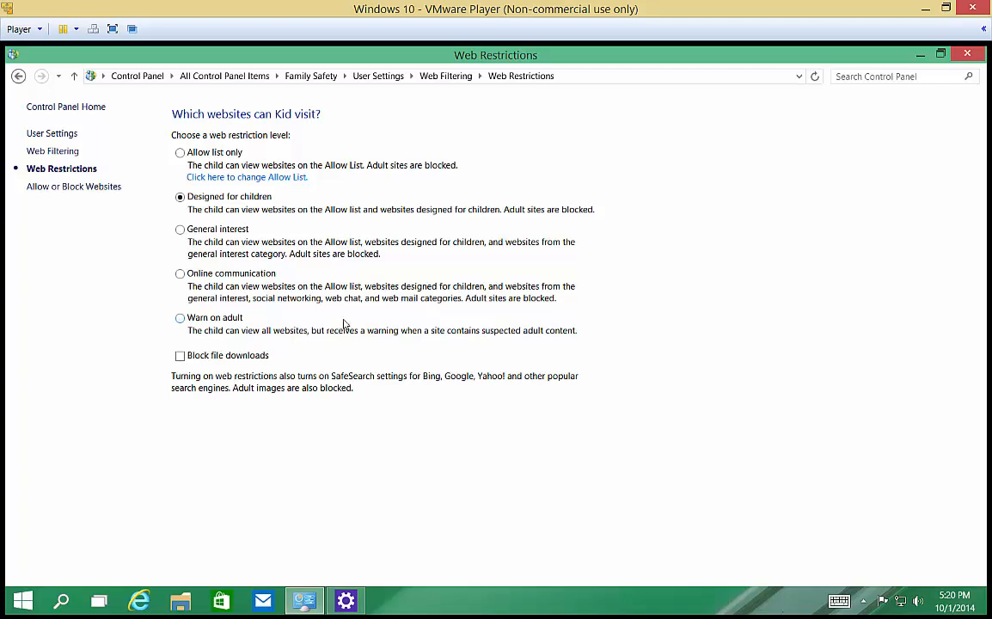
{"action": "mouse_move", "coordinate": [201, 239]}
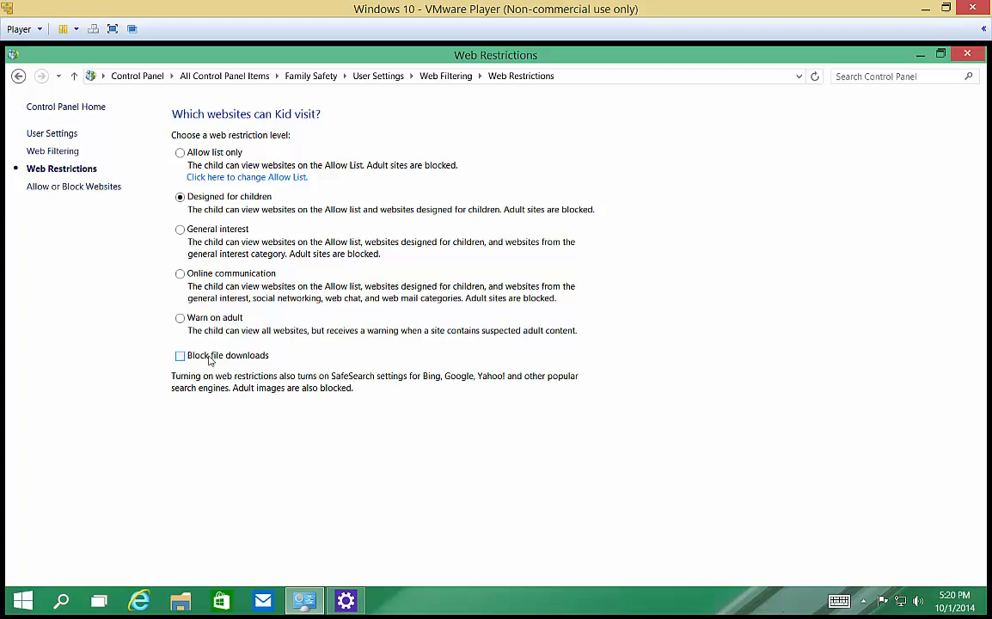
{"action": "left_click", "coordinate": [180, 355]}
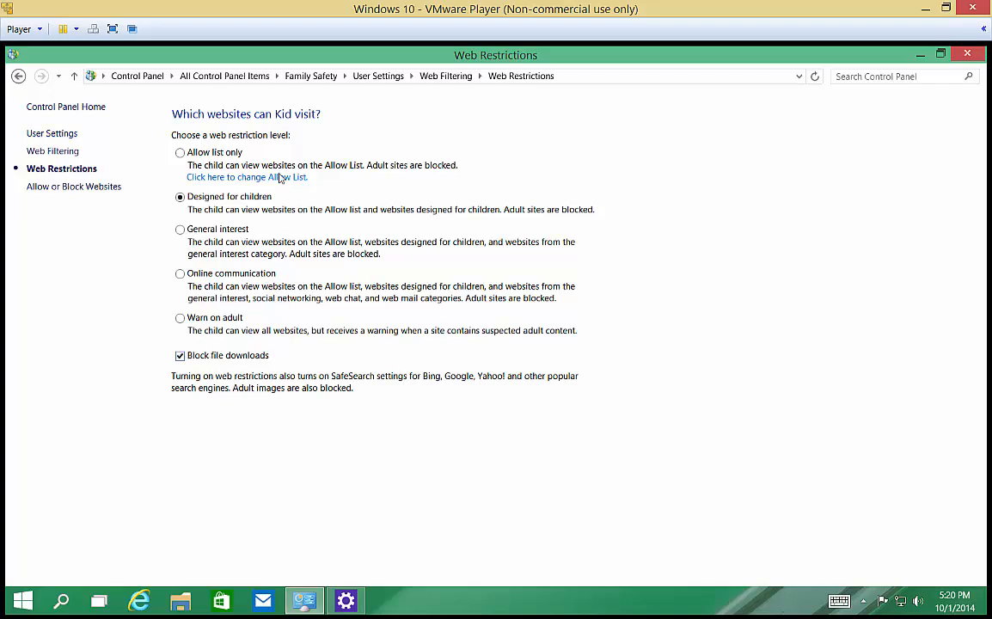
{"action": "mouse_move", "coordinate": [407, 101]}
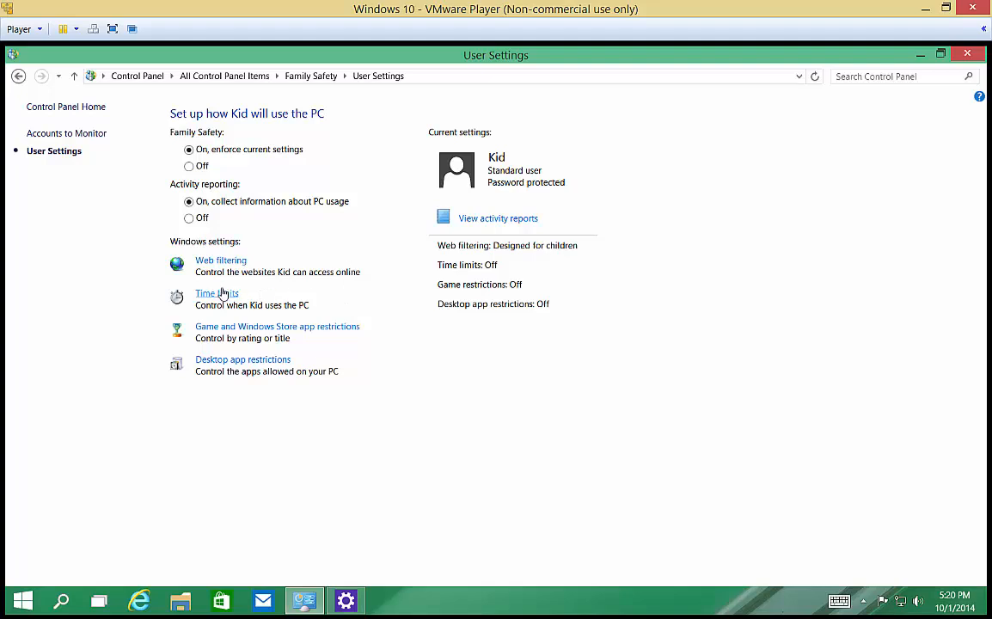
Set Kid's time allowance to 2 h 30 min on weekdays and 4 h 30 min on weekends
{"action": "left_click", "coordinate": [217, 293]}
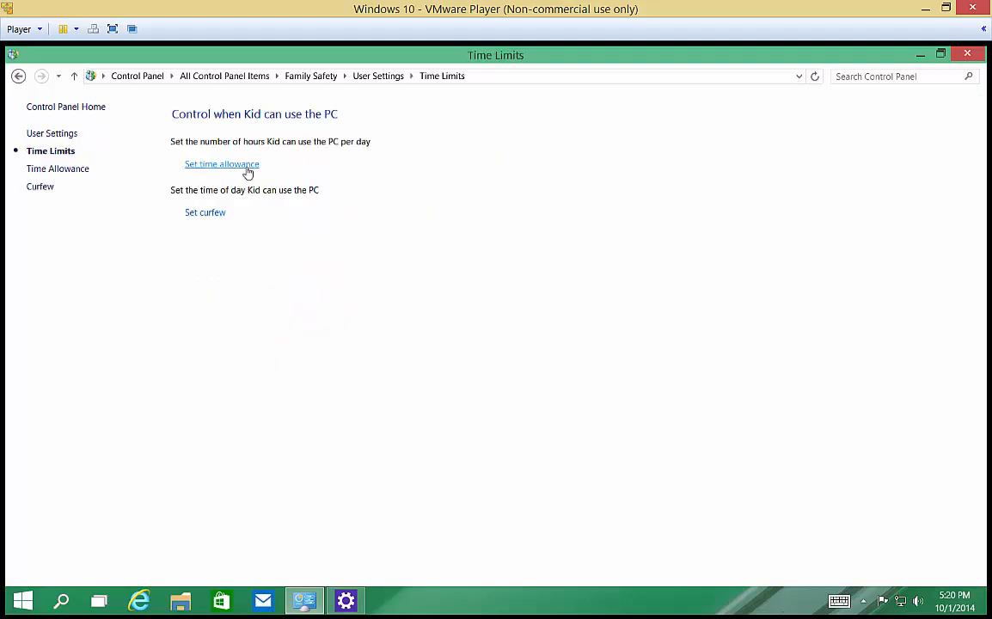
{"action": "left_click", "coordinate": [222, 164]}
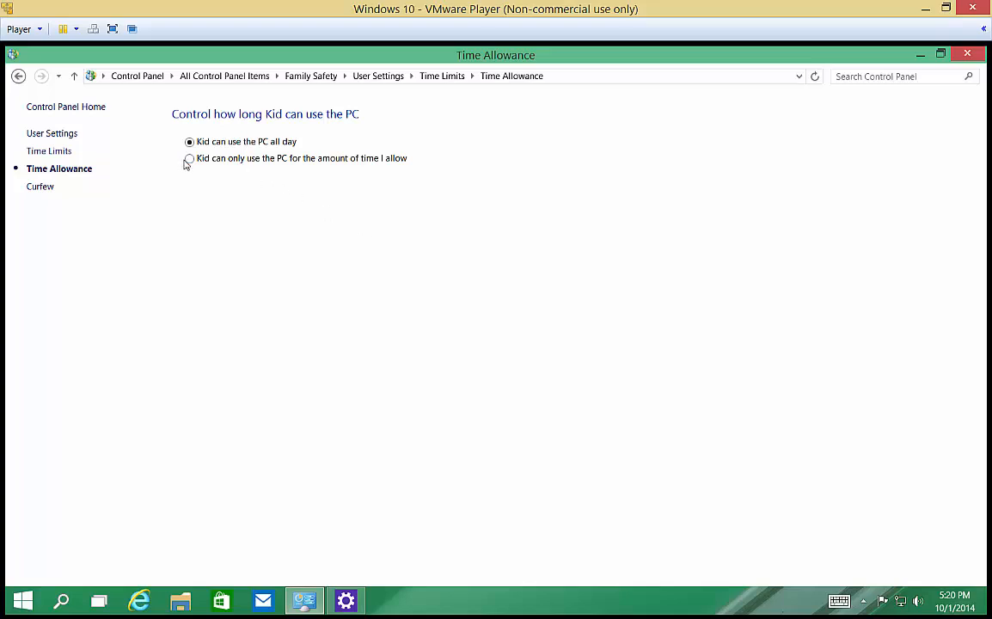
{"action": "left_click", "coordinate": [189, 158]}
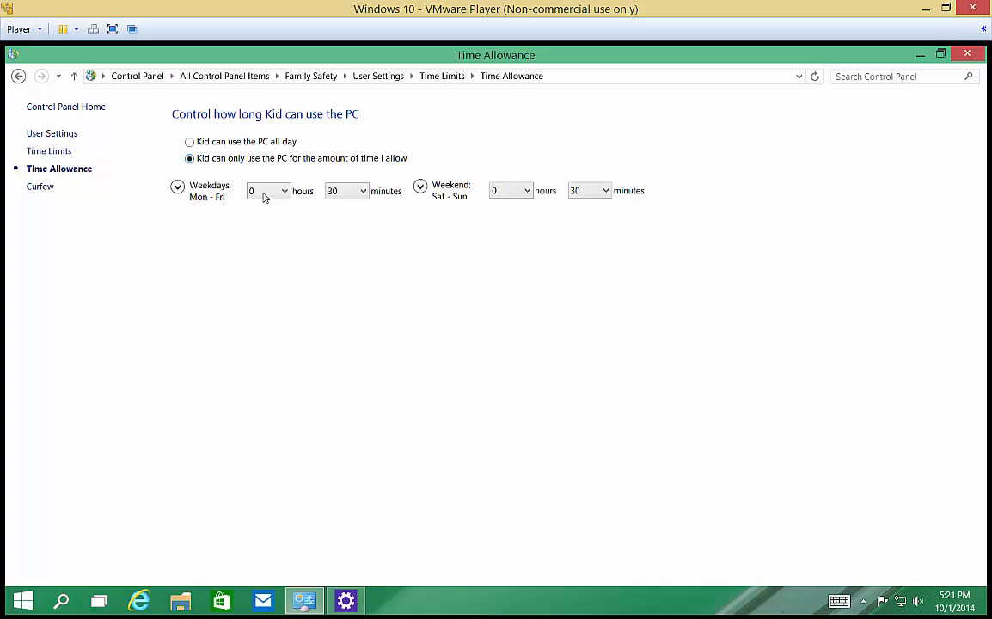
{"action": "left_click", "coordinate": [284, 190]}
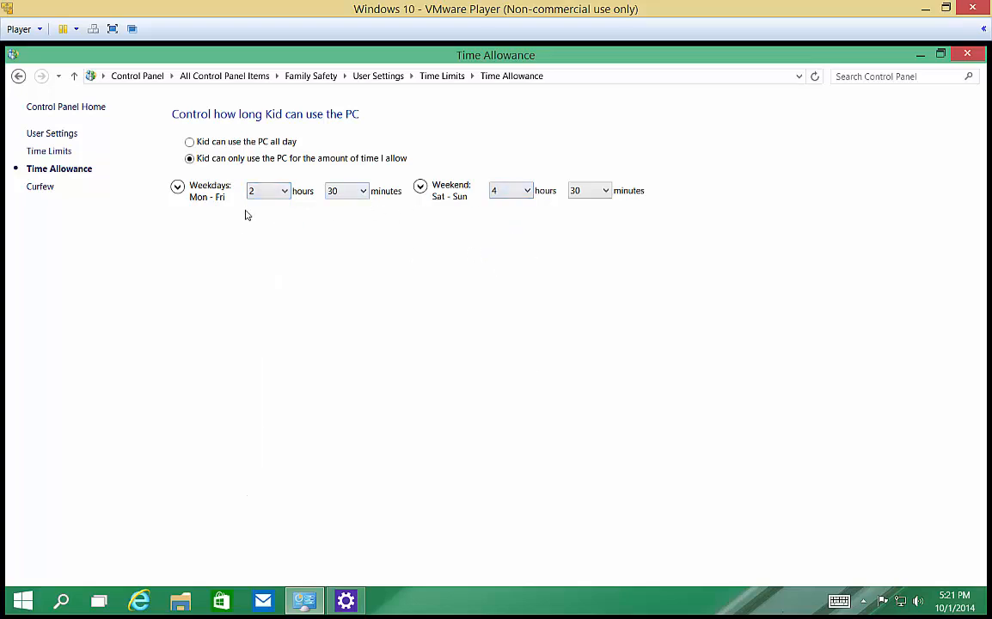
{"action": "mouse_move", "coordinate": [19, 76]}
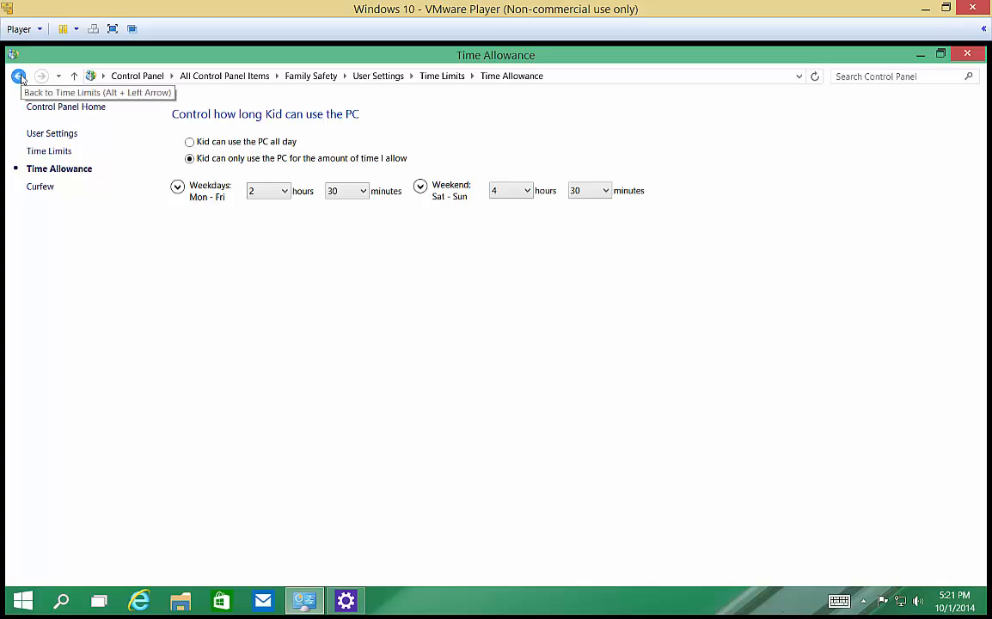
{"action": "left_click", "coordinate": [19, 76]}
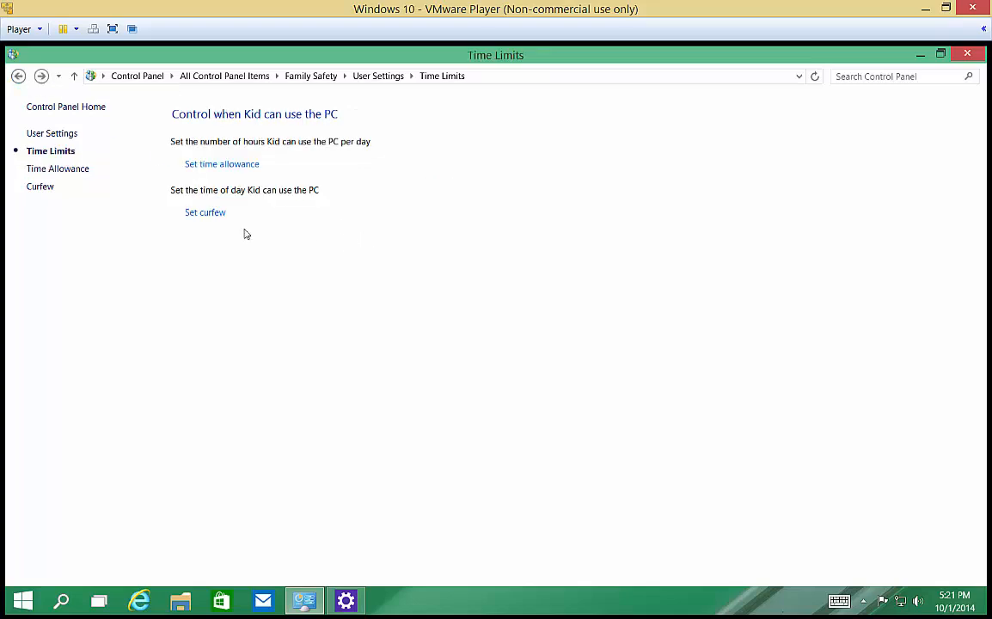
Block Kid from 9 PM to 6 AM every day, clearing the stray Monday hour
{"action": "left_click", "coordinate": [205, 212]}
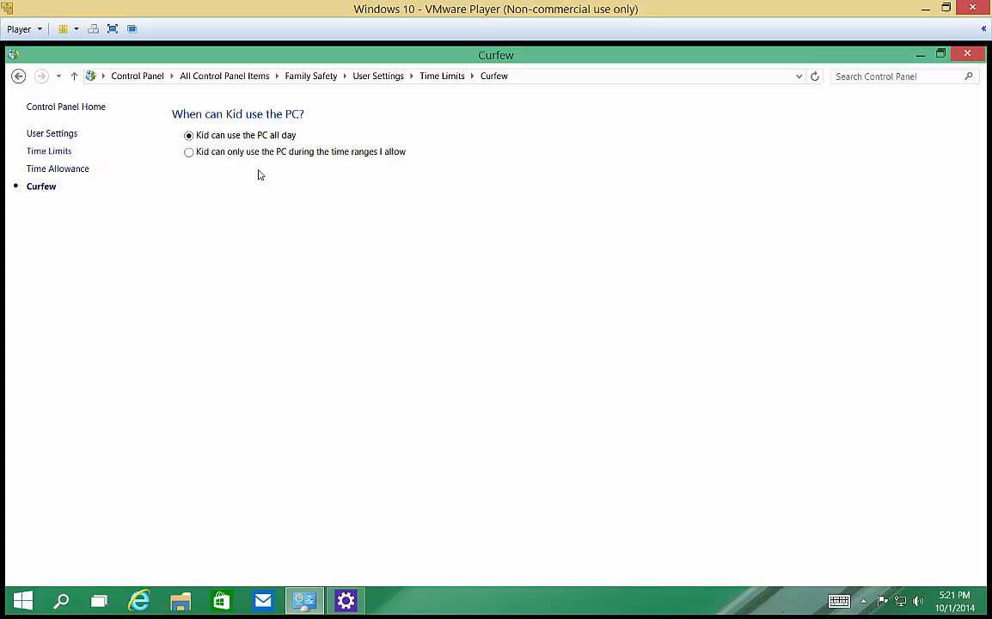
{"action": "left_click", "coordinate": [188, 151]}
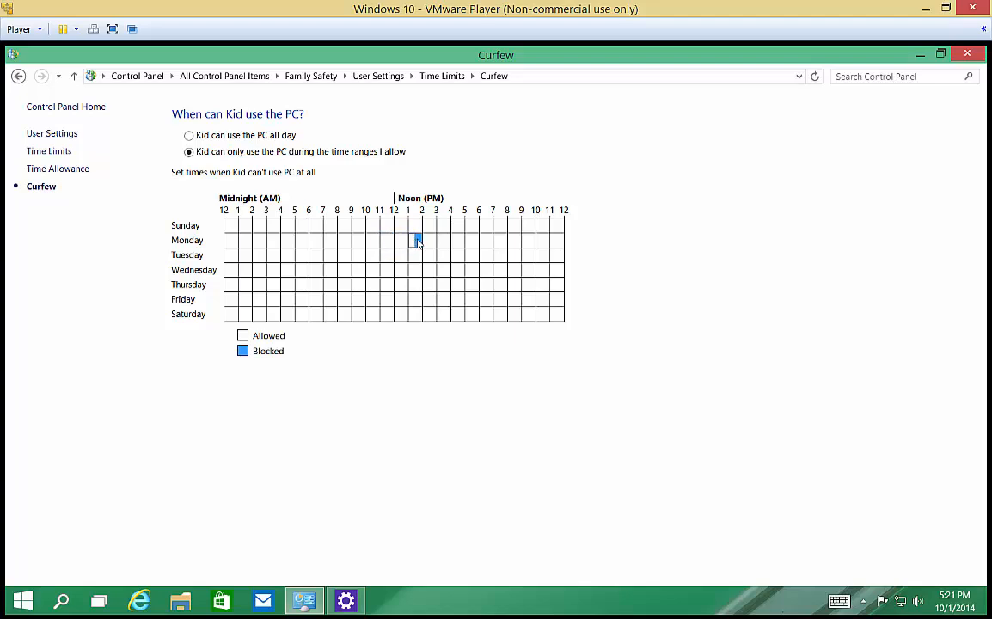
{"action": "left_click", "coordinate": [417, 240]}
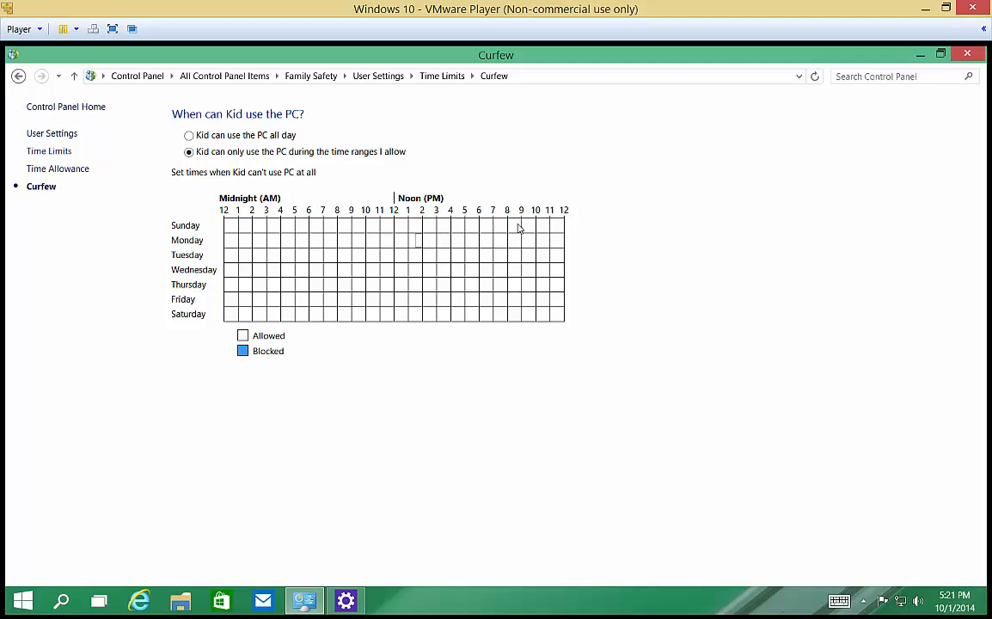
{"action": "left_click_drag", "start_coordinate": [516, 225], "coordinate": [559, 314]}
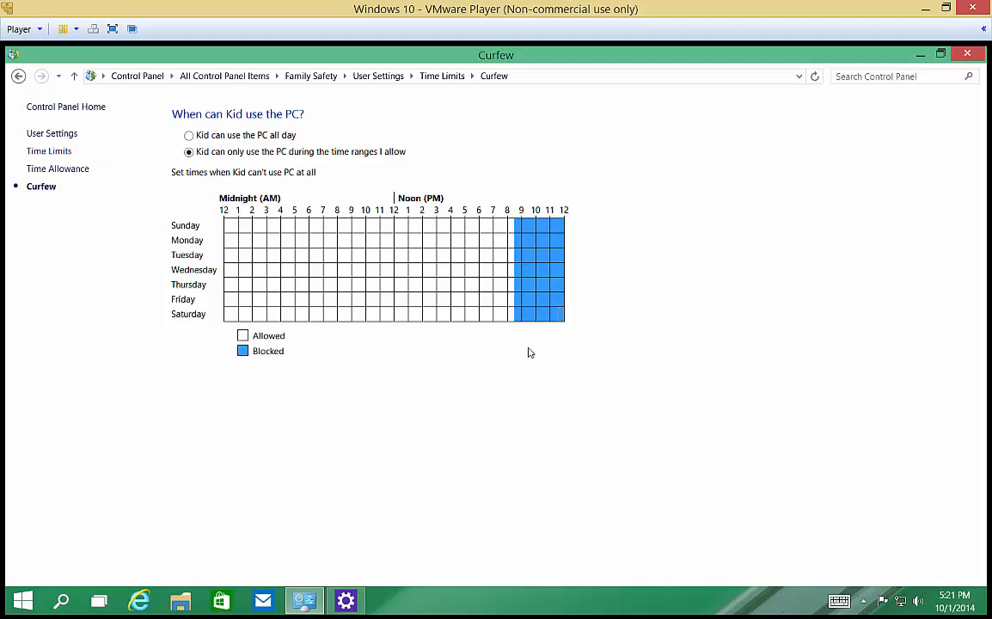
{"action": "mouse_move", "coordinate": [19, 75]}
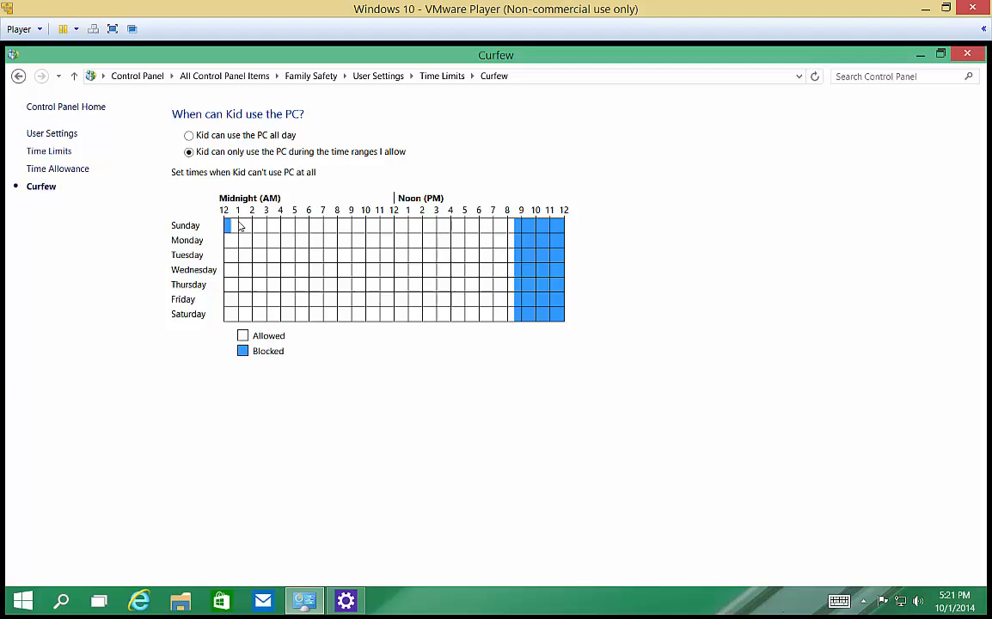
{"action": "left_click_drag", "start_coordinate": [226, 226], "coordinate": [307, 314]}
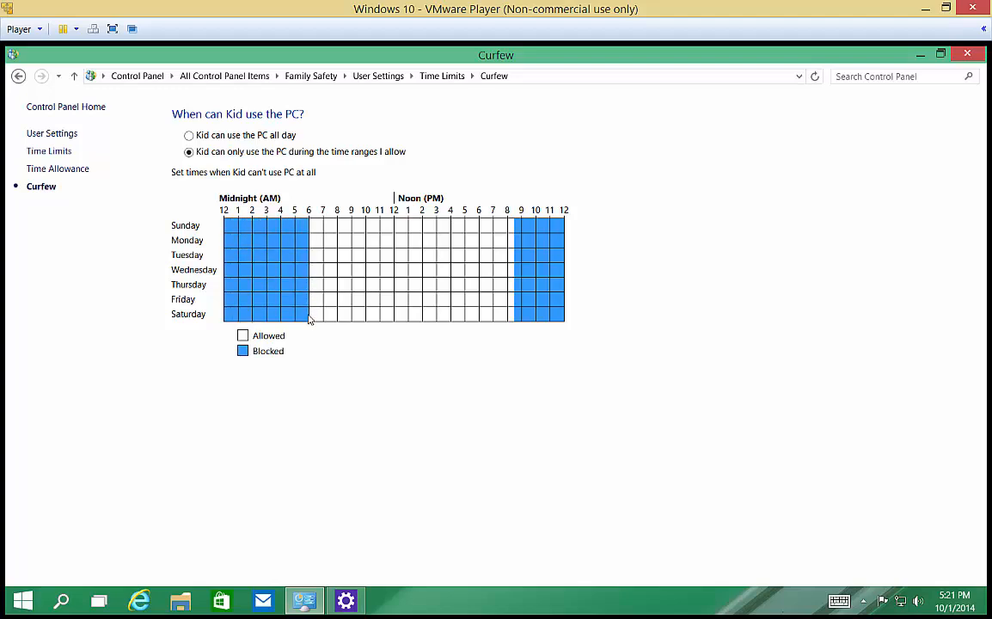
{"action": "left_click", "coordinate": [19, 76]}
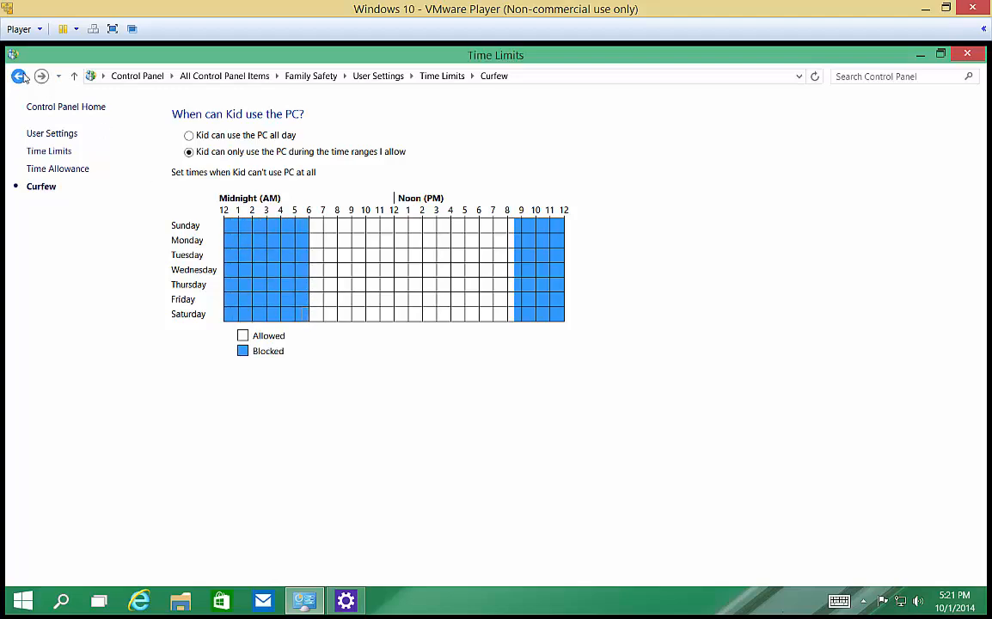
{"action": "left_click", "coordinate": [19, 76]}
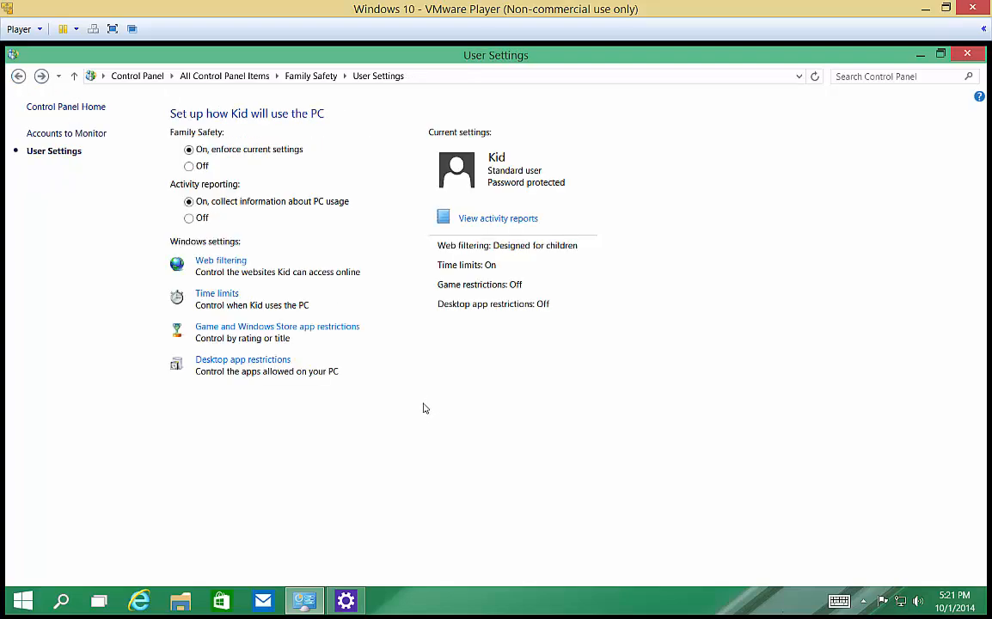
Allow Kid only approved games and Store apps, with the maximum rating set to EVERYONE
{"action": "left_click", "coordinate": [276, 326]}
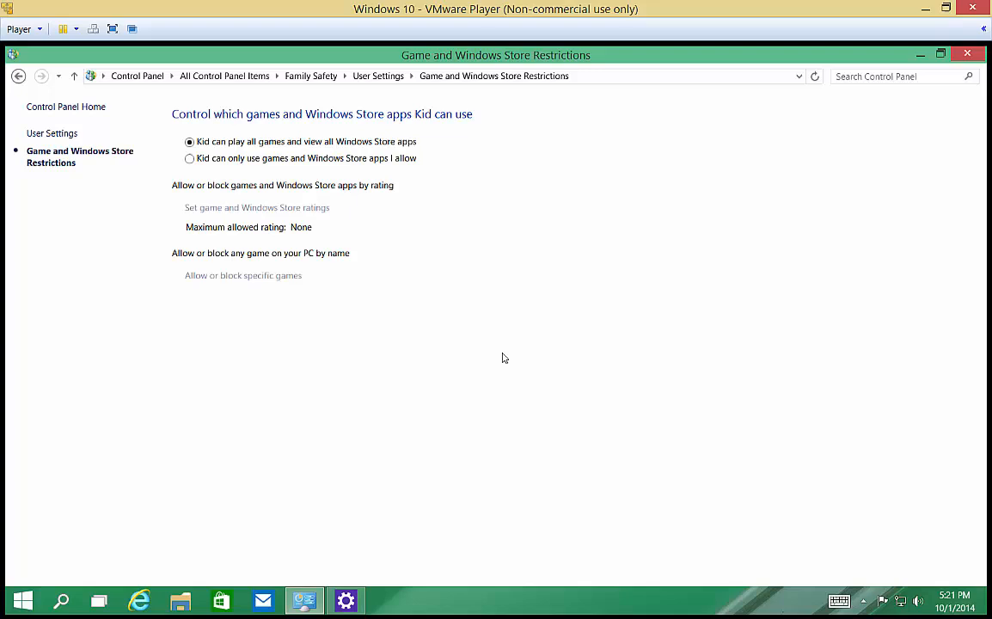
{"action": "mouse_move", "coordinate": [287, 170]}
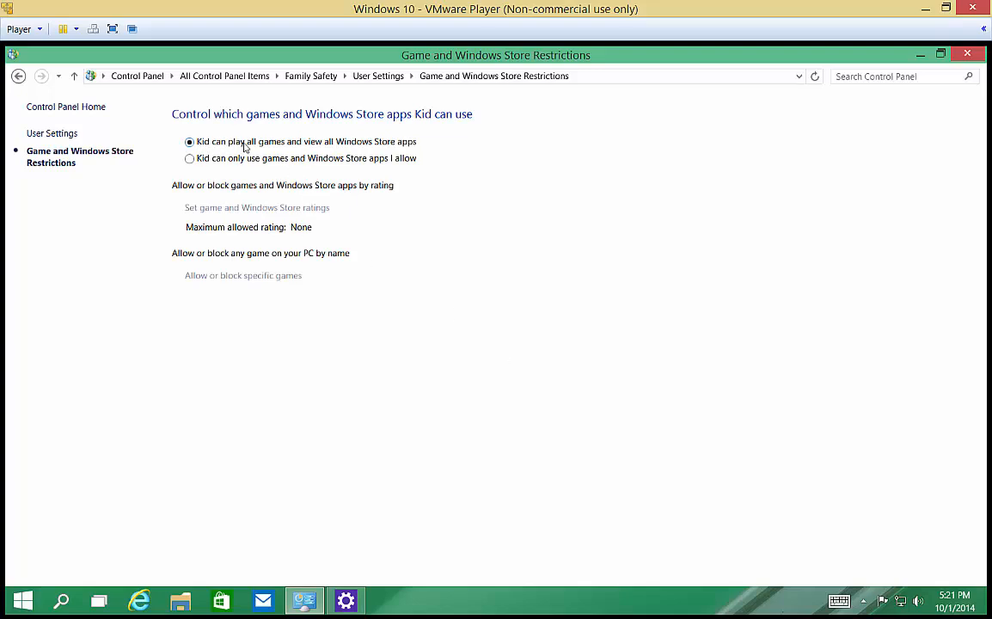
{"action": "mouse_move", "coordinate": [313, 161]}
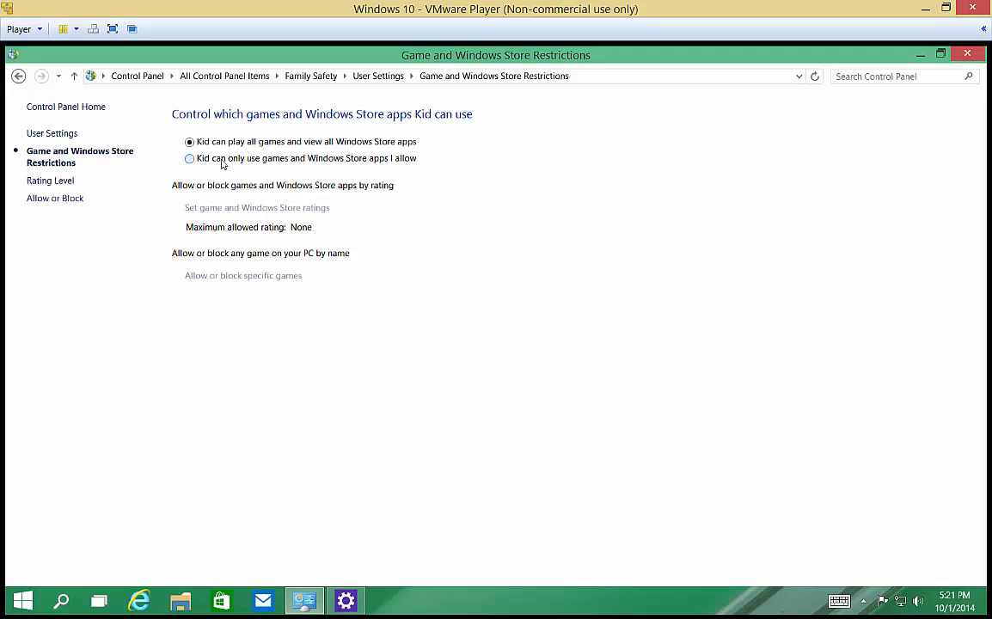
{"action": "left_click", "coordinate": [189, 159]}
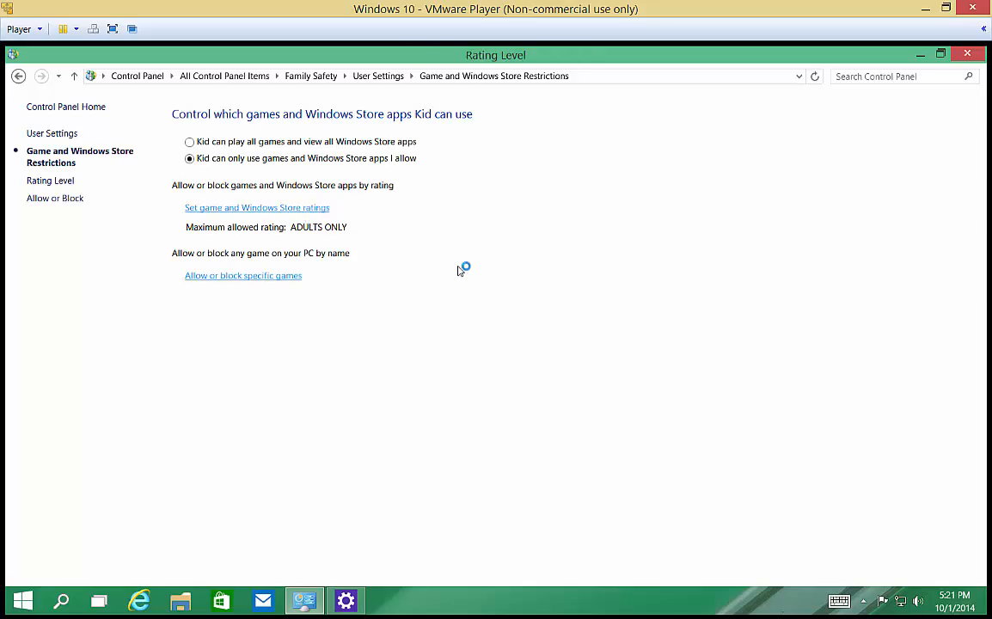
{"action": "left_click", "coordinate": [257, 207]}
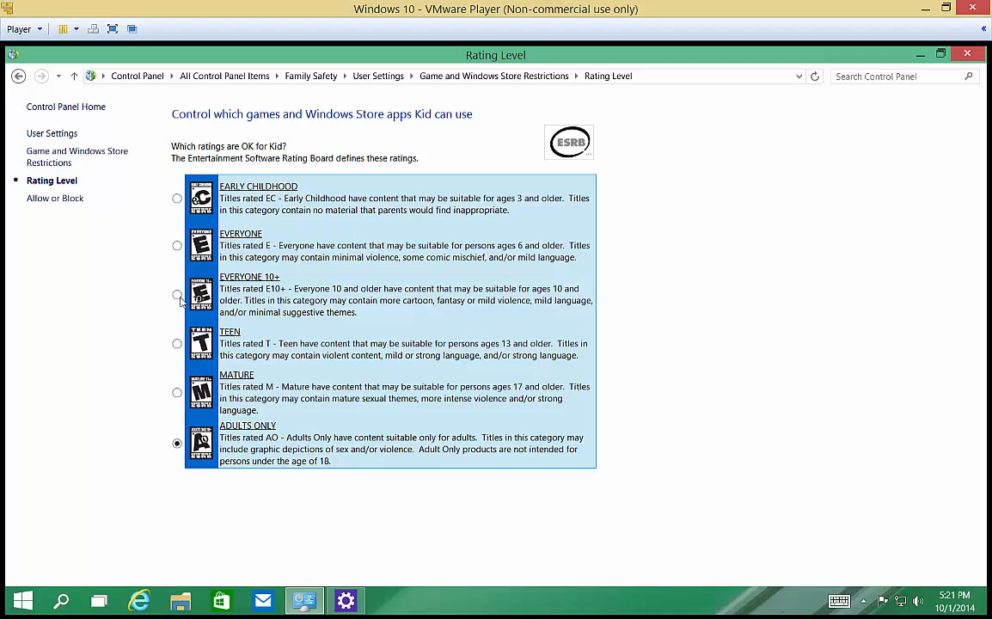
{"action": "left_click", "coordinate": [177, 245]}
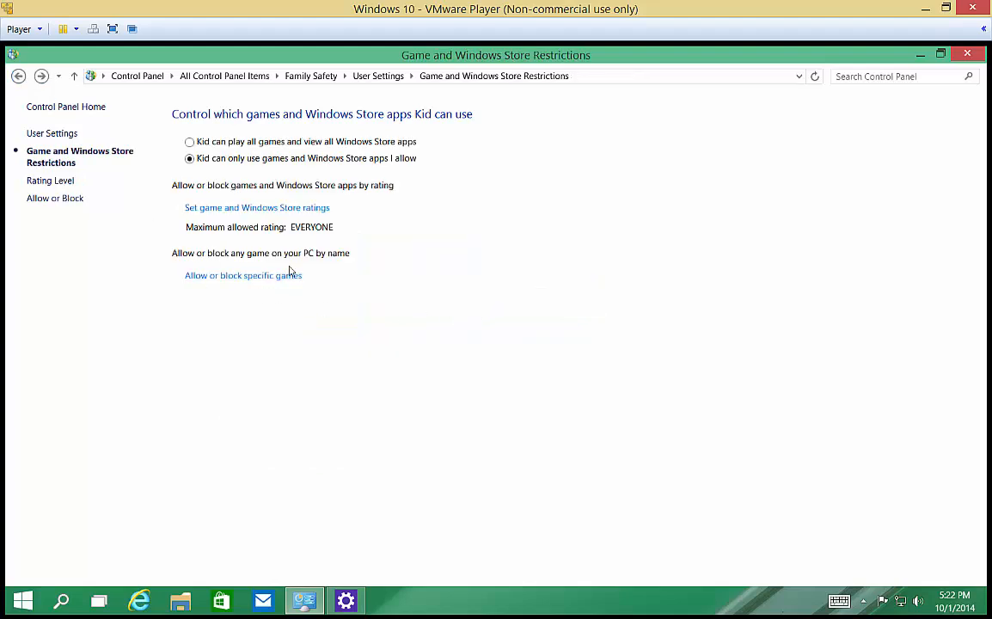
Check 'Allow or block specific games' shows no games installed, then go back
{"action": "left_click", "coordinate": [243, 275]}
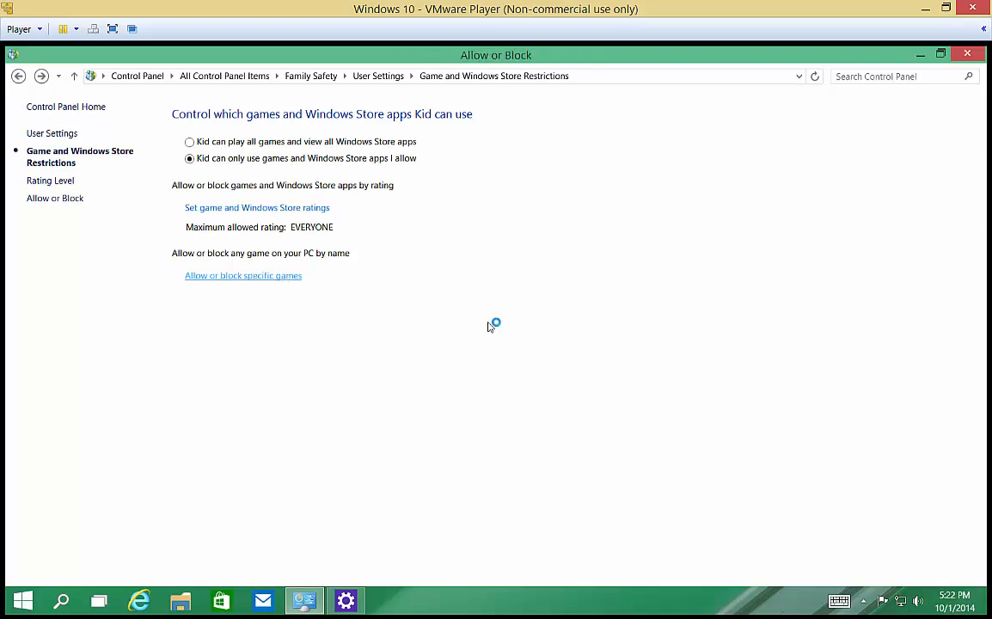
{"action": "left_click", "coordinate": [242, 275]}
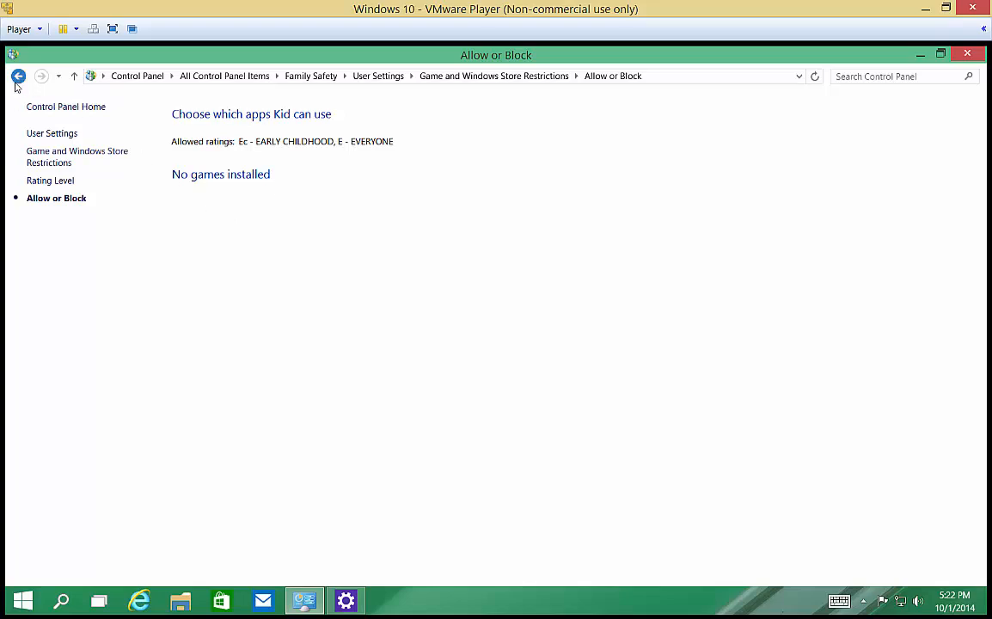
{"action": "left_click", "coordinate": [18, 76]}
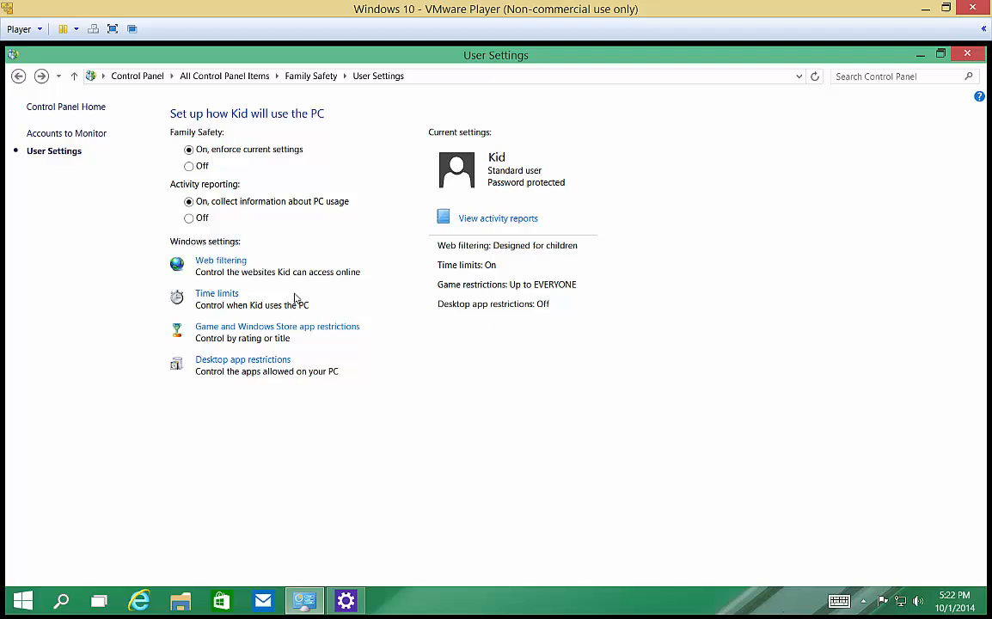
{"action": "mouse_move", "coordinate": [271, 367]}
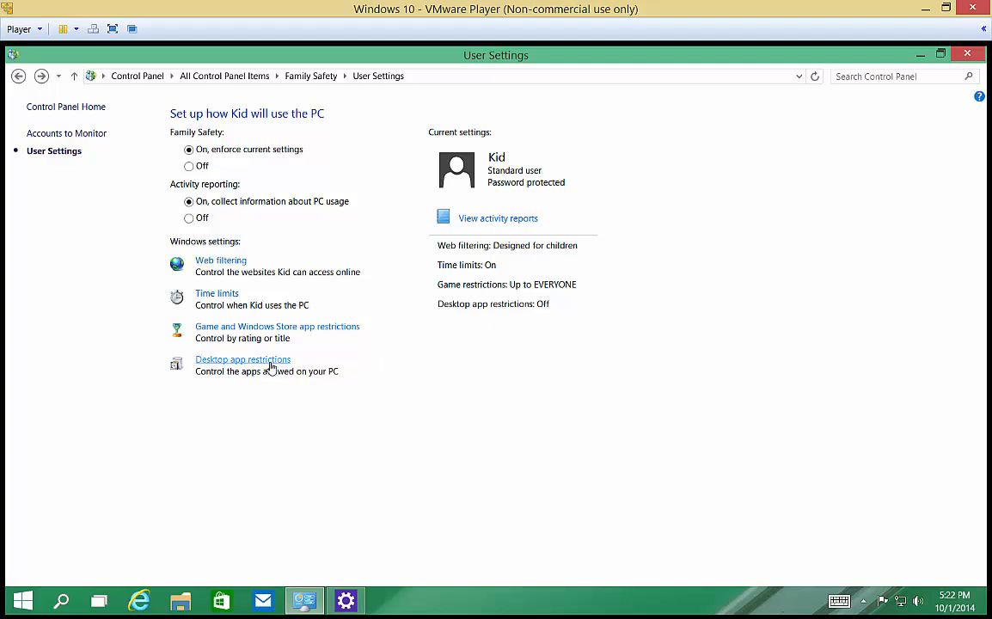
Restrict Kid to allowed desktop apps, permitting only wordpad.exe
{"action": "left_click", "coordinate": [243, 360]}
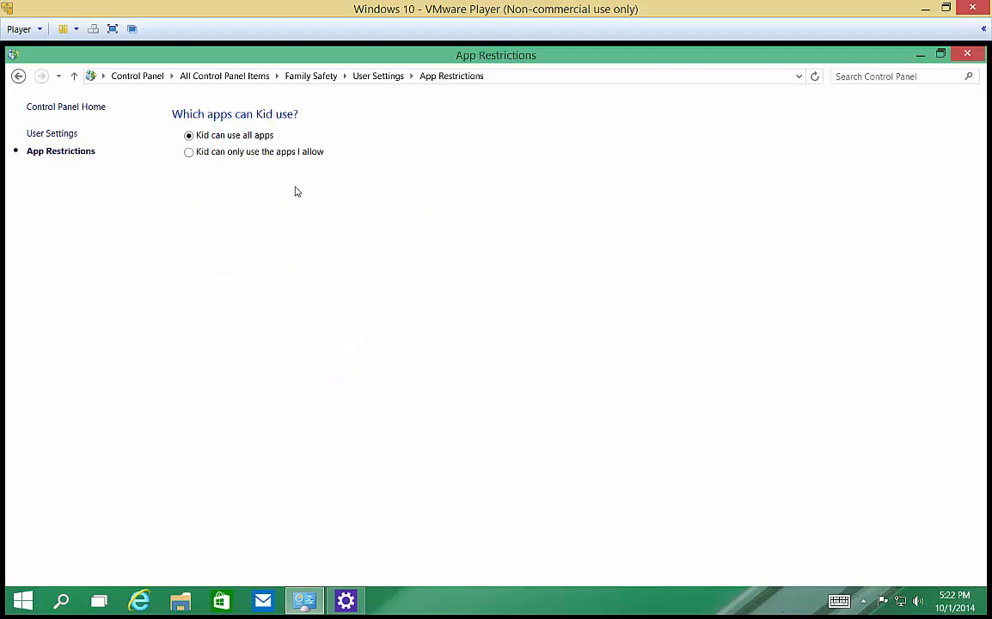
{"action": "left_click", "coordinate": [189, 152]}
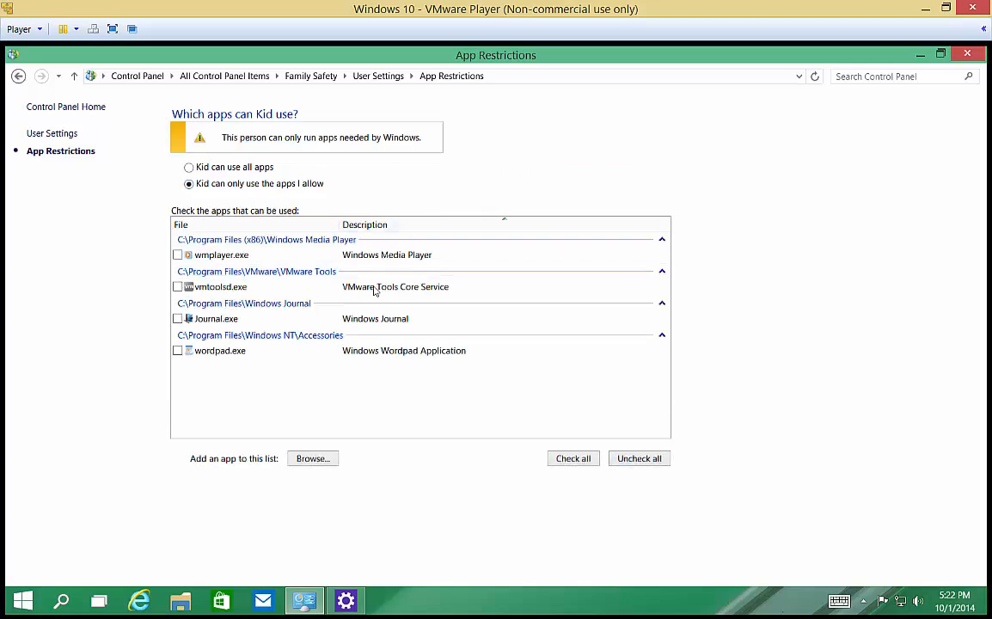
{"action": "mouse_move", "coordinate": [199, 376]}
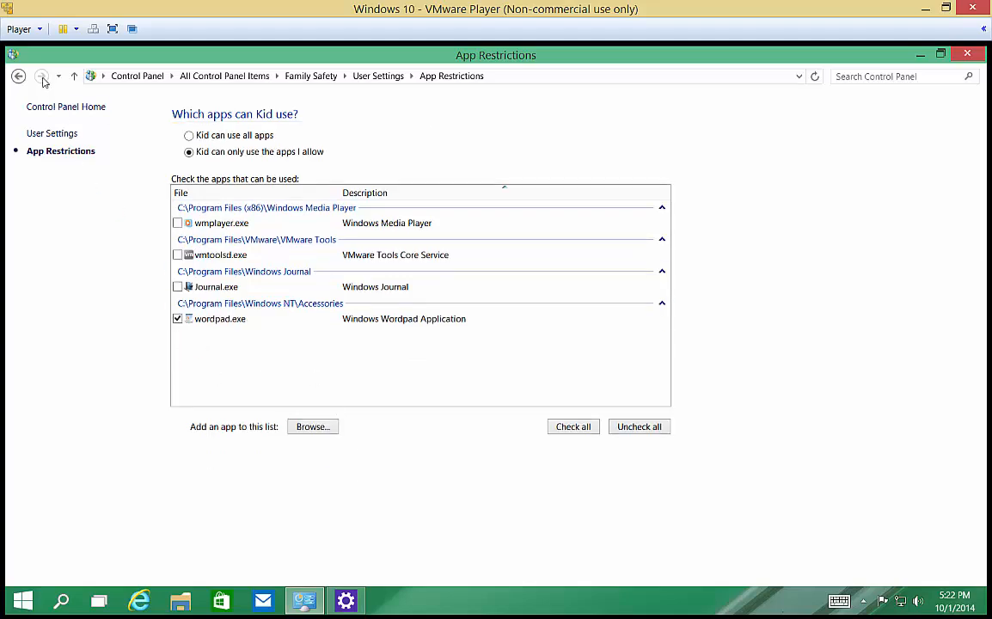
{"action": "left_click", "coordinate": [19, 75]}
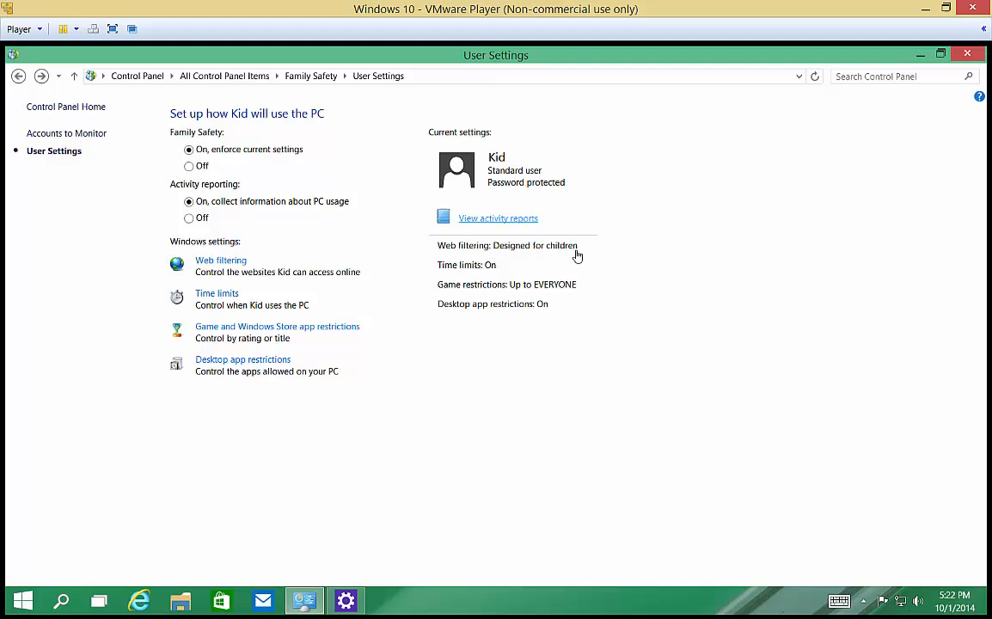
{"action": "left_click", "coordinate": [498, 218]}
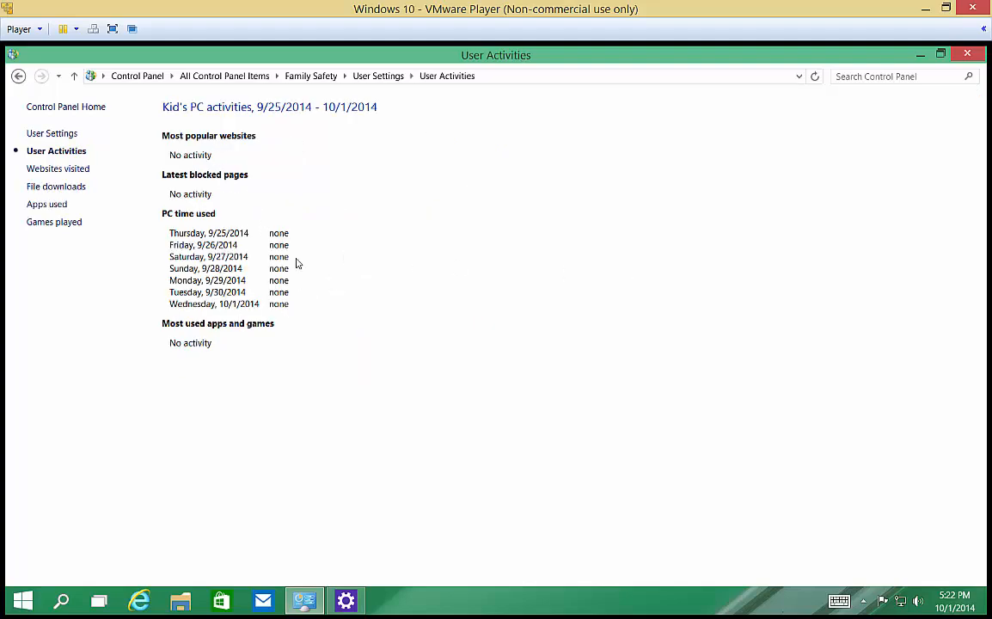
{"action": "mouse_move", "coordinate": [251, 175]}
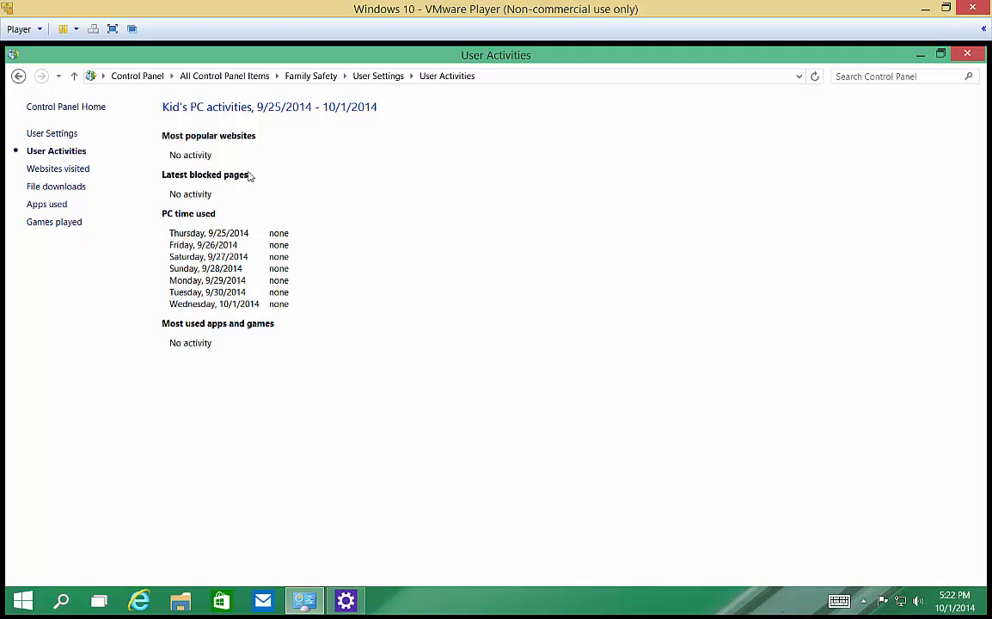
{"action": "mouse_move", "coordinate": [313, 336]}
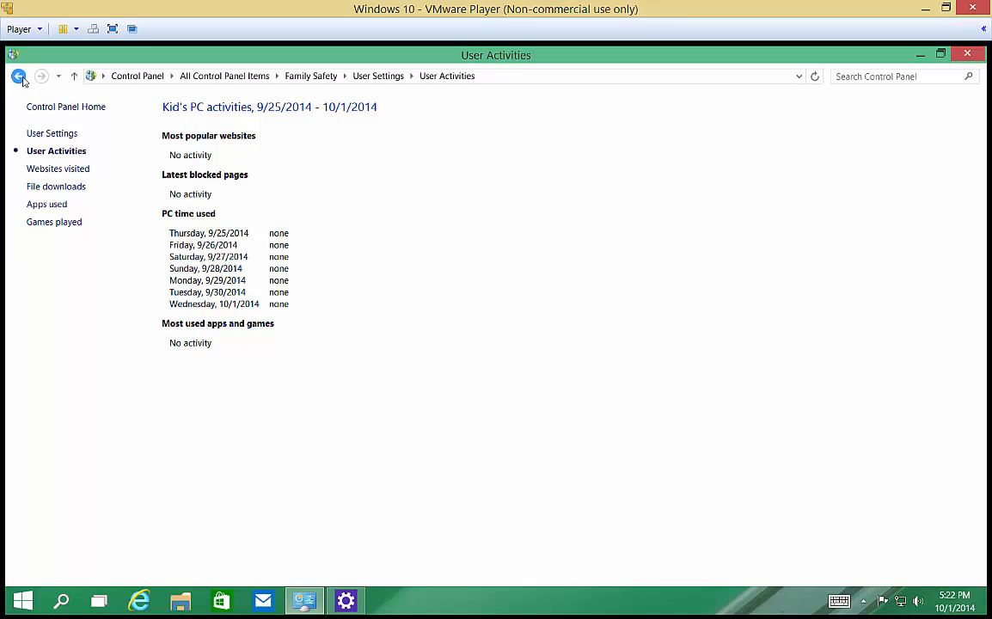
{"action": "left_click", "coordinate": [18, 76]}
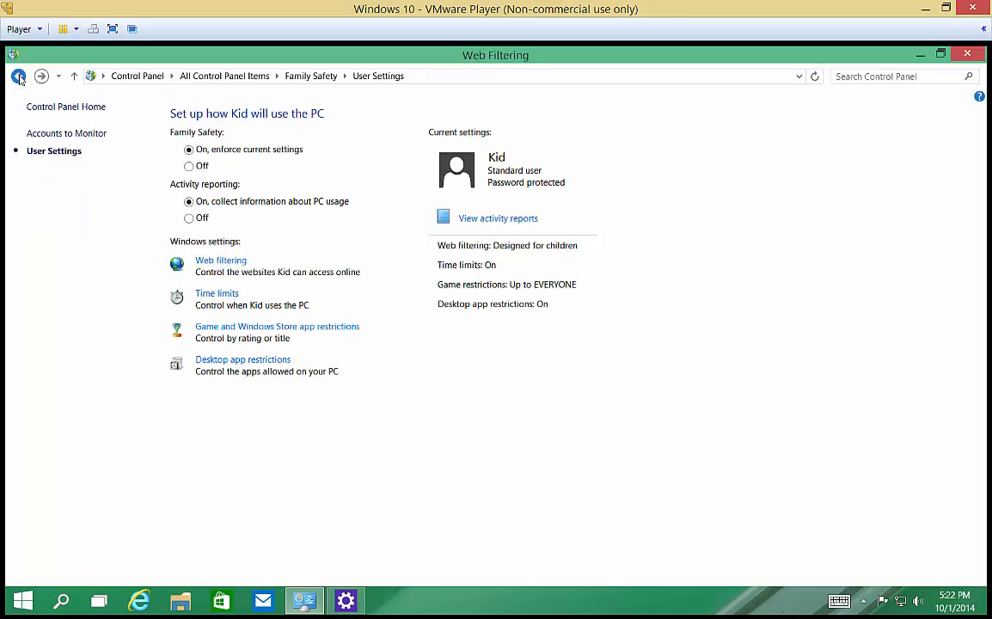
Navigate back through the web filtering pages to the main Family Safety page
{"action": "left_click", "coordinate": [220, 261]}
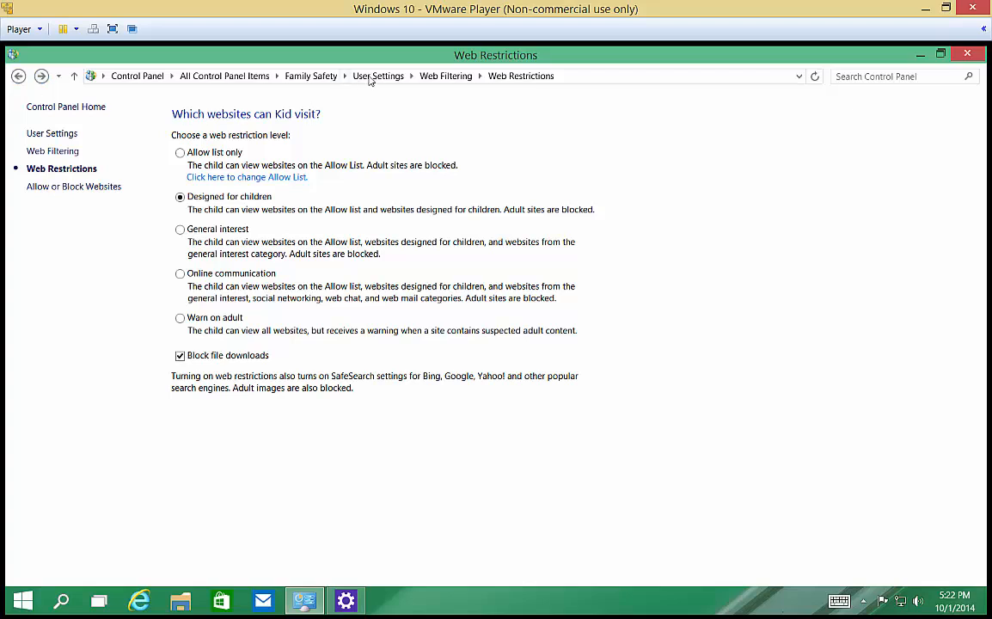
{"action": "left_click", "coordinate": [378, 76]}
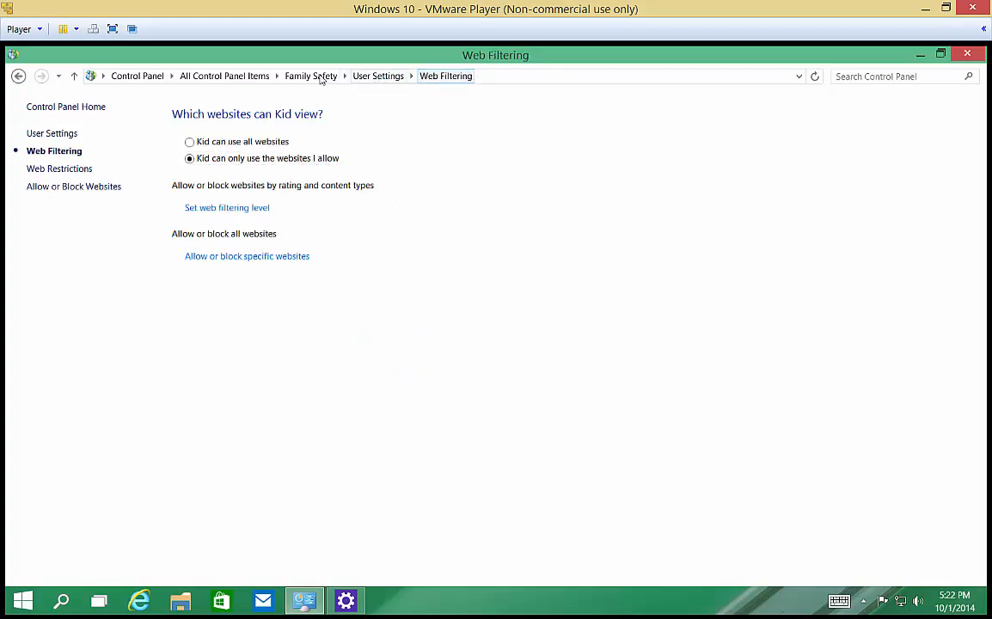
{"action": "left_click", "coordinate": [311, 75]}
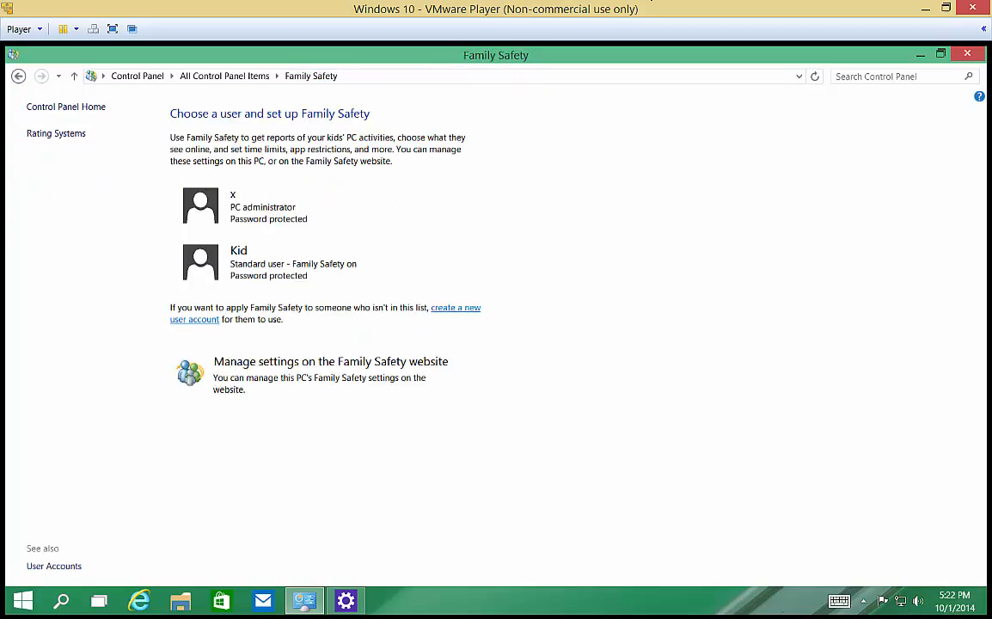